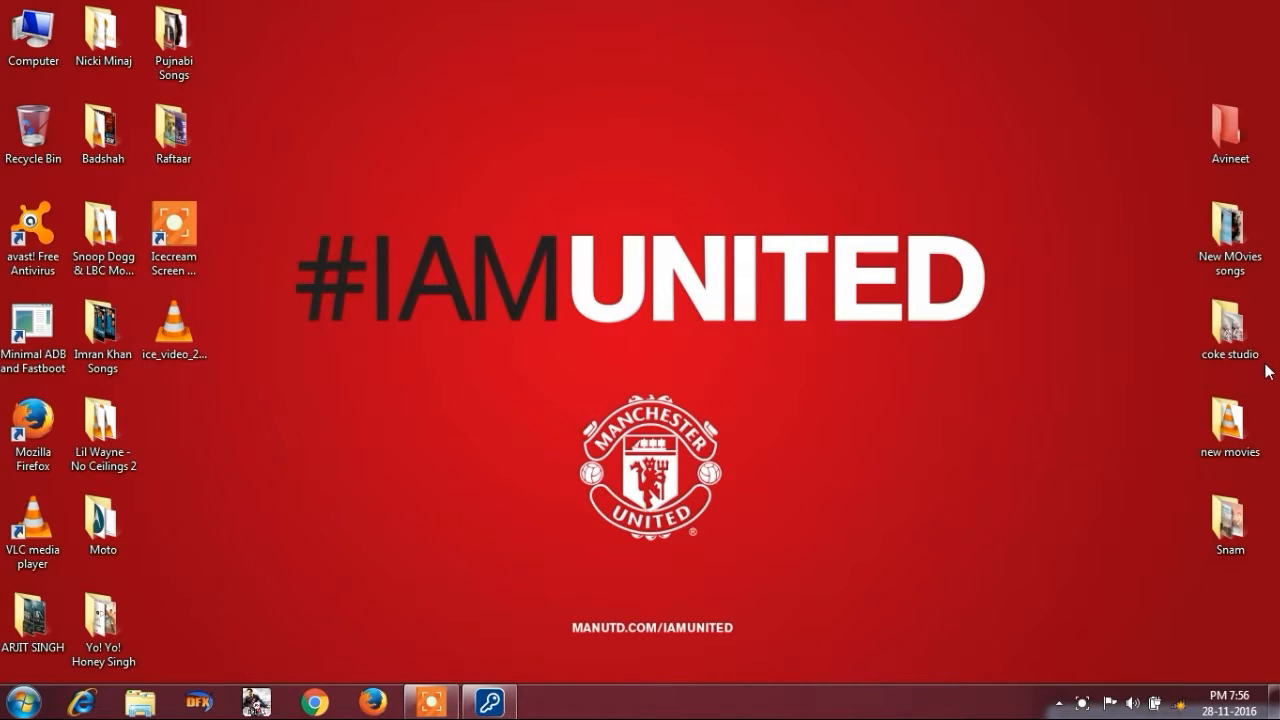
{"action": "mouse_move", "coordinate": [1094, 364]}
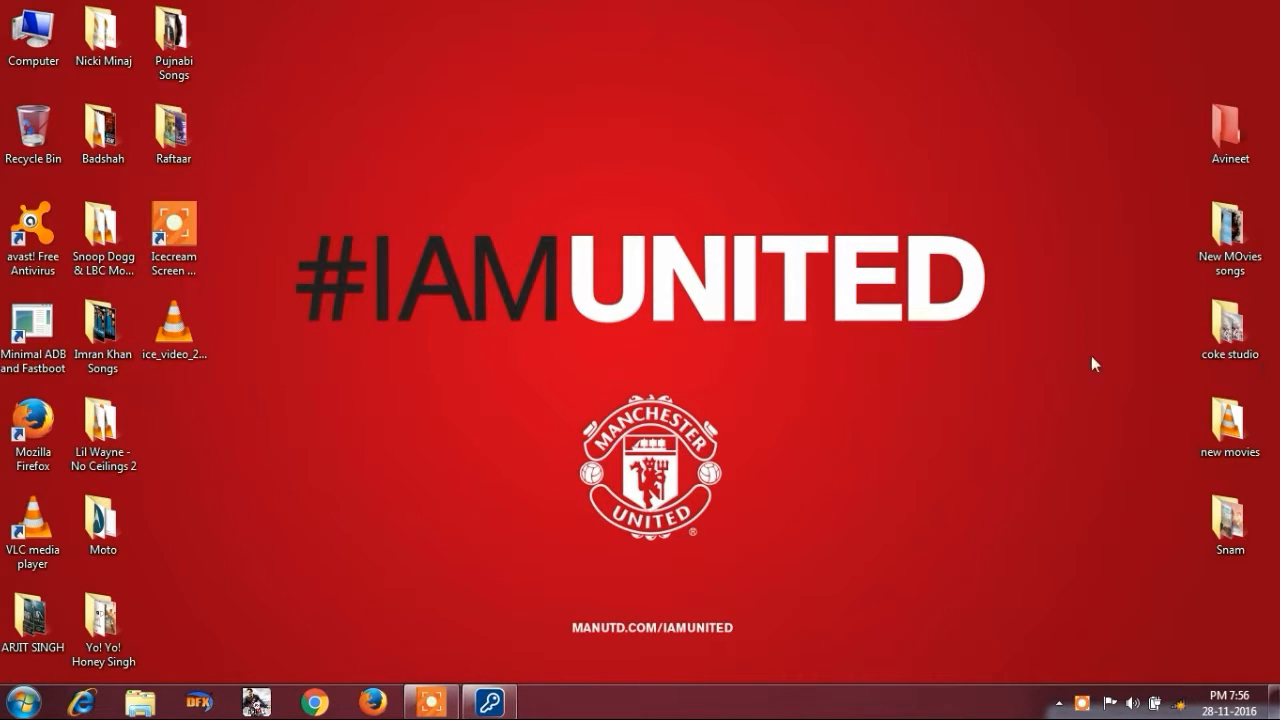
{"action": "mouse_move", "coordinate": [844, 324]}
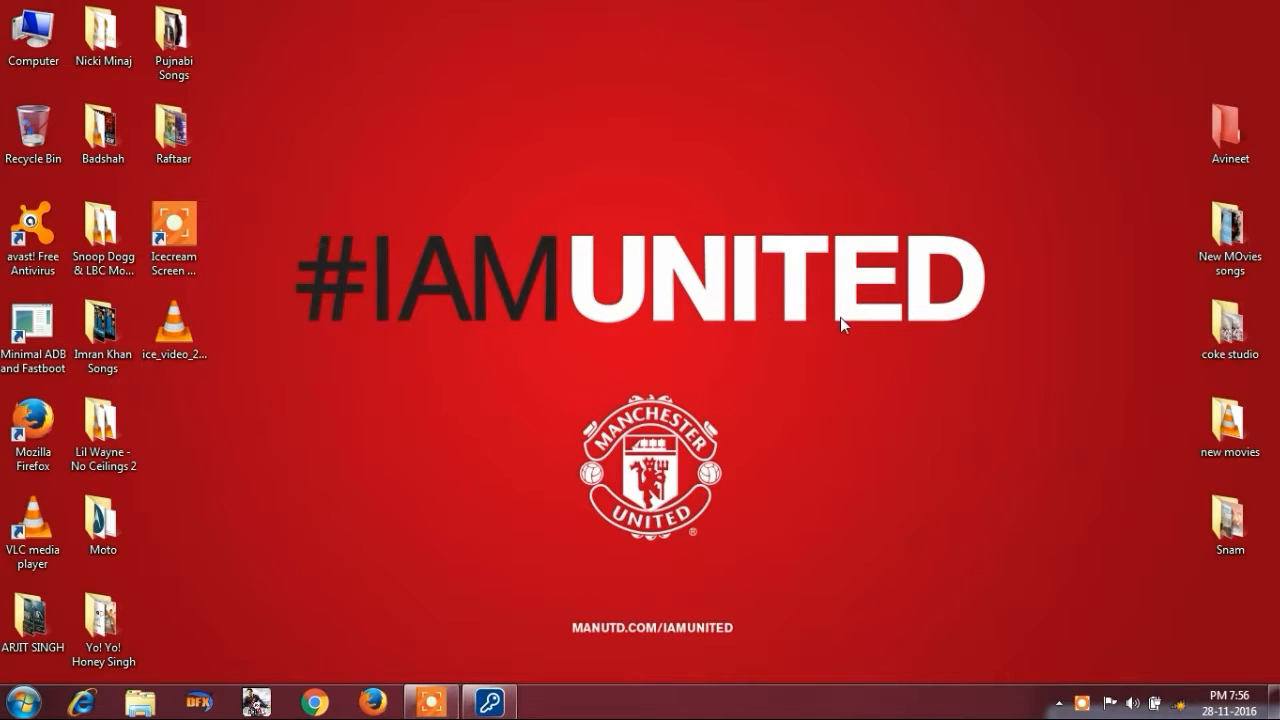
{"action": "mouse_move", "coordinate": [764, 284]}
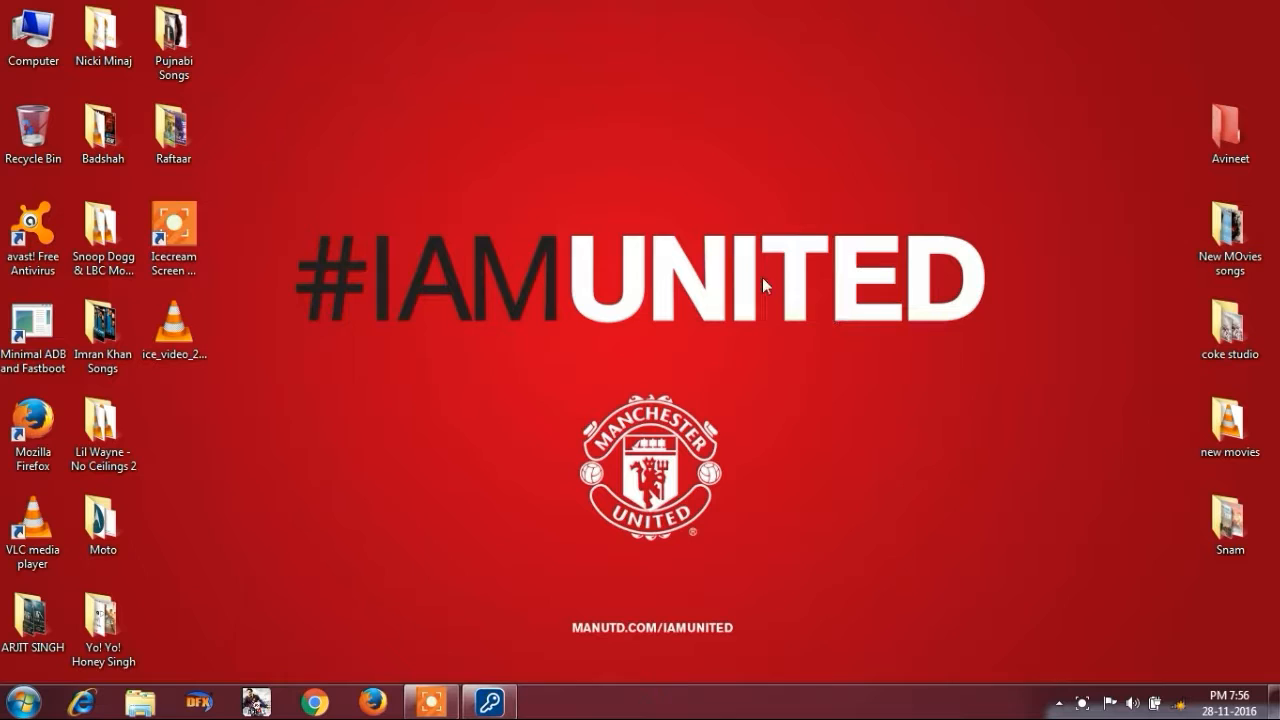
Bring up the Computer's System properties page showing edition, processor and memory
{"action": "double_click", "coordinate": [32, 30]}
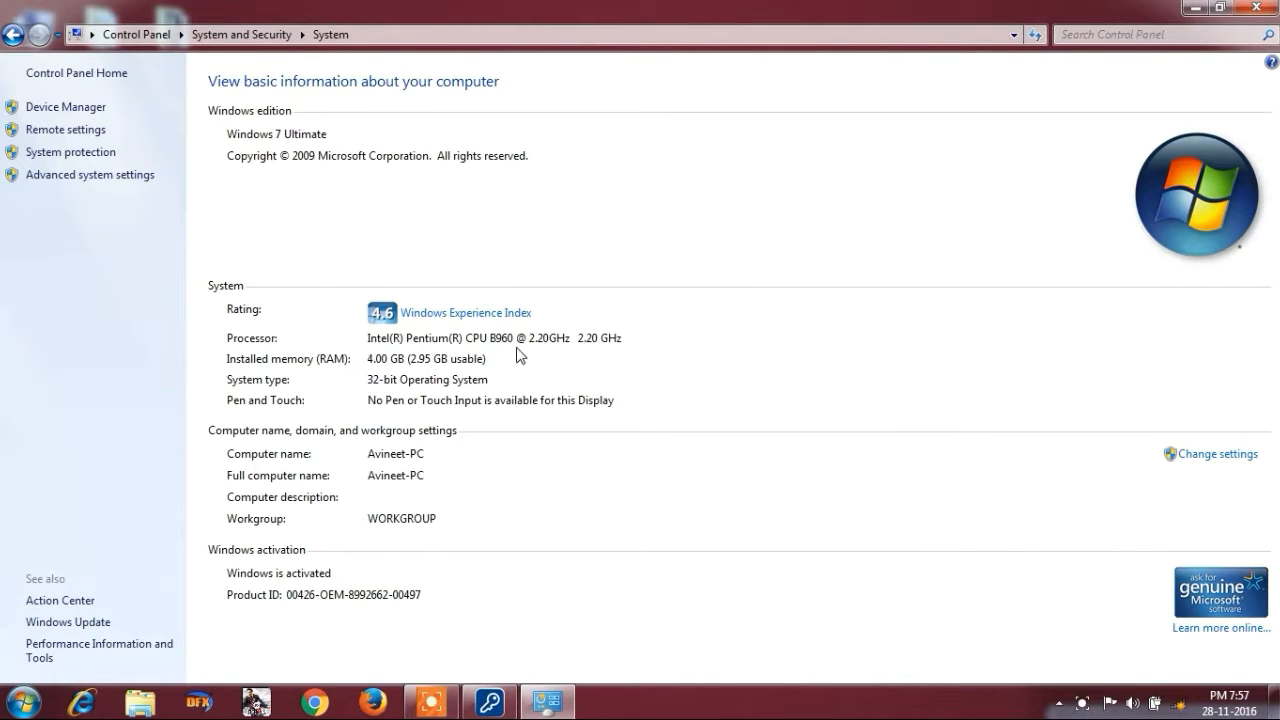
{"action": "mouse_move", "coordinate": [258, 372]}
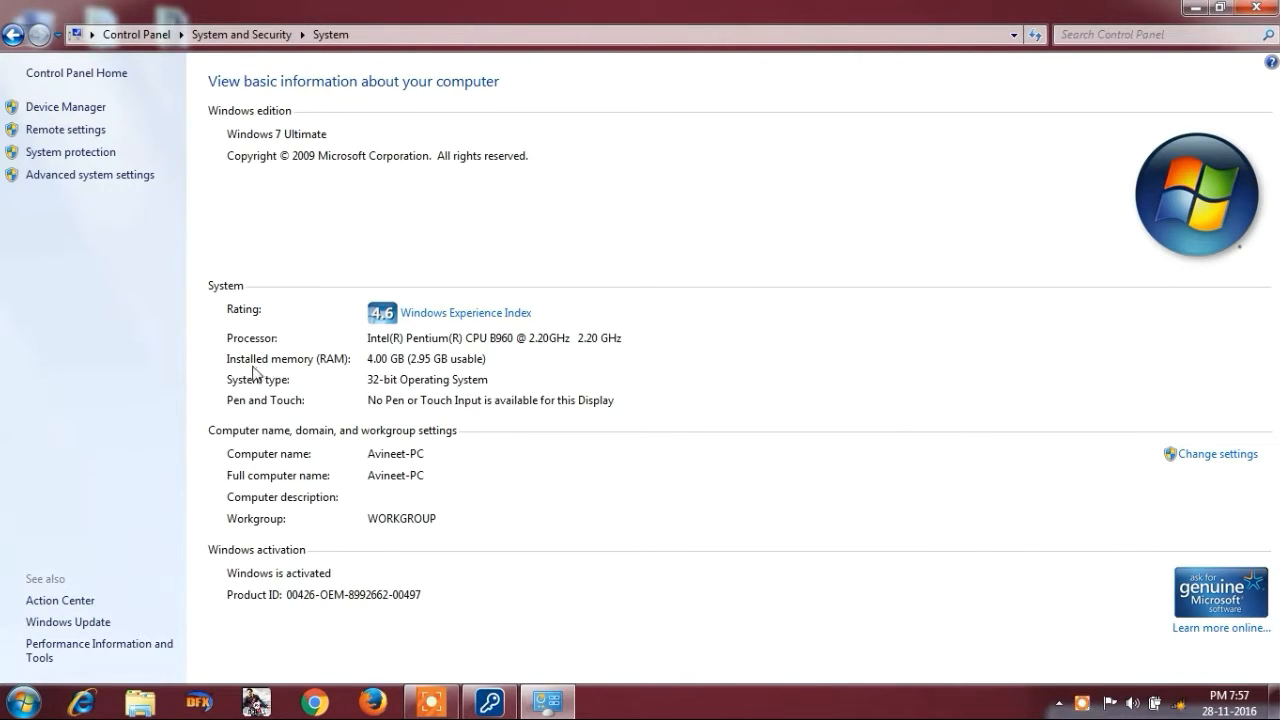
{"action": "mouse_move", "coordinate": [342, 396]}
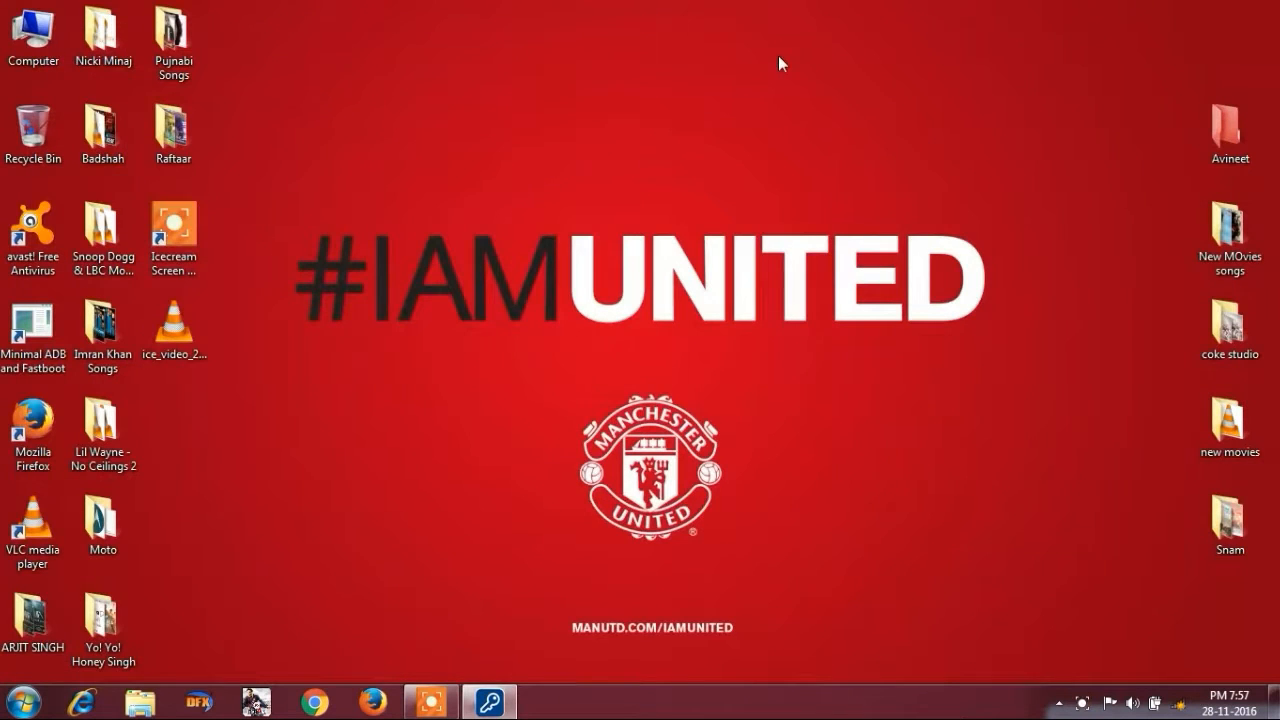
Enter Intel Graphics Properties from the desktop and confirm Advanced Mode
{"action": "right_click", "coordinate": [780, 64]}
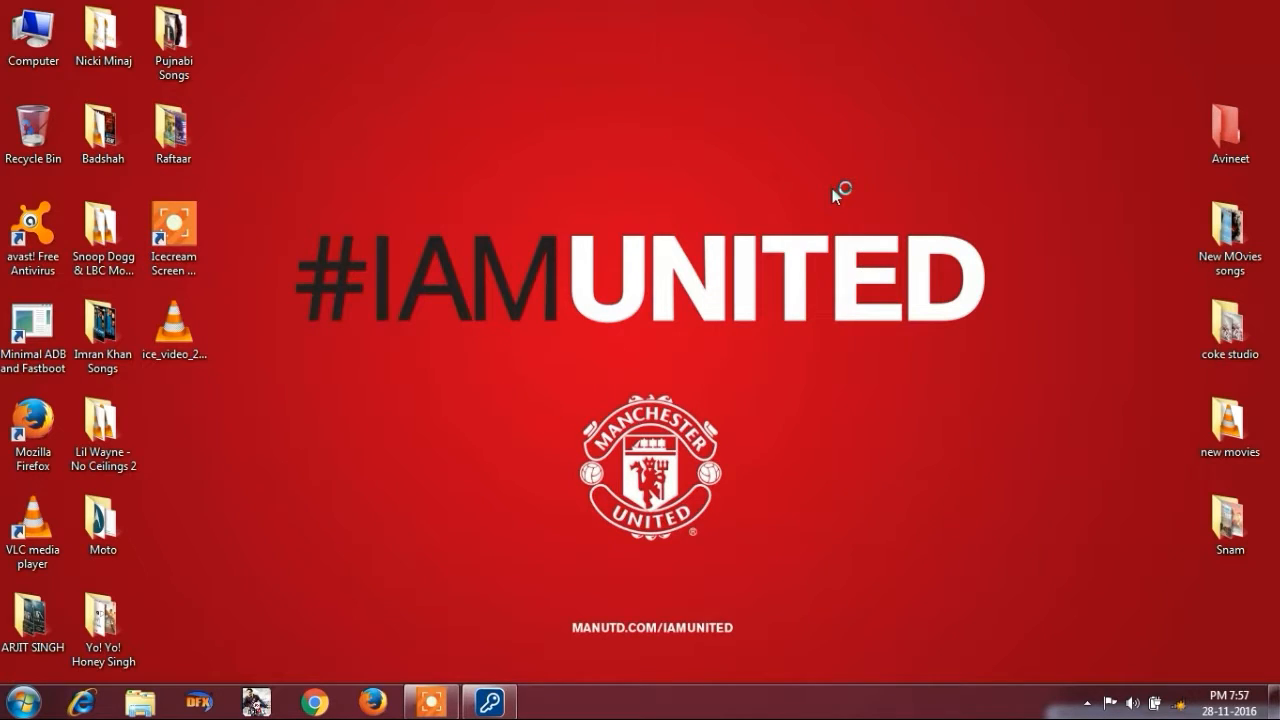
{"action": "mouse_move", "coordinate": [836, 196]}
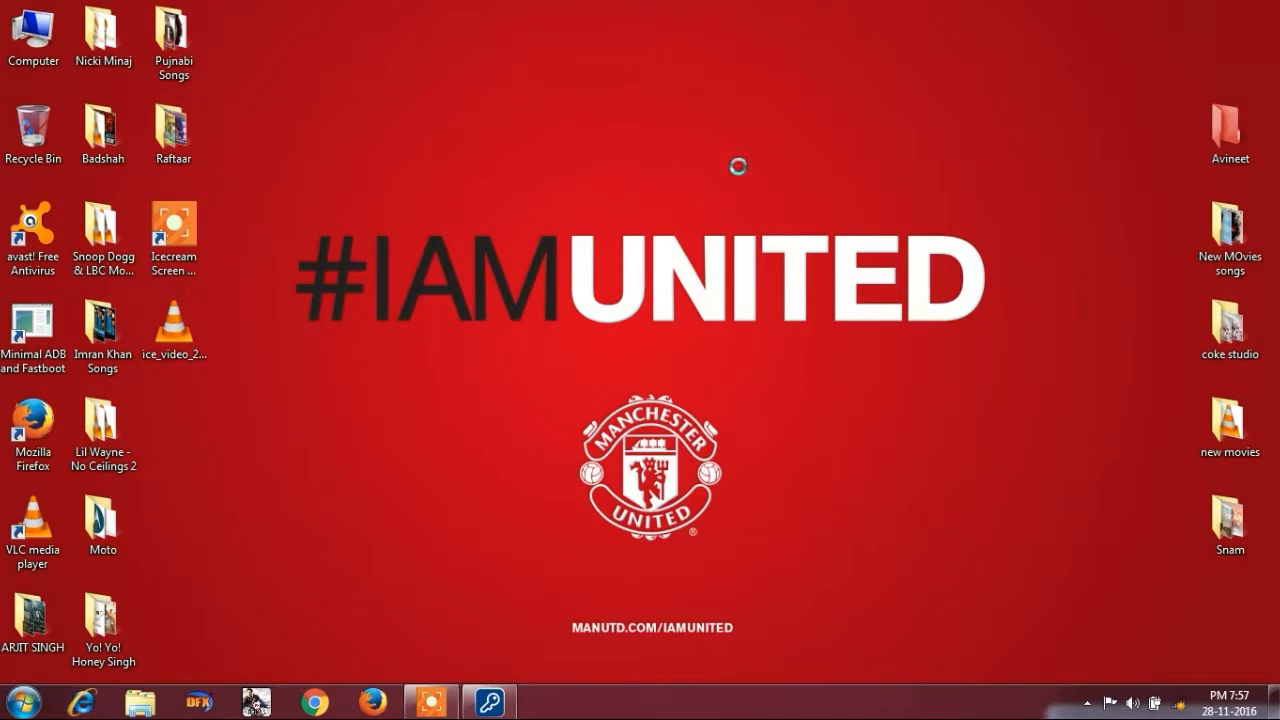
{"action": "left_click", "coordinate": [548, 700]}
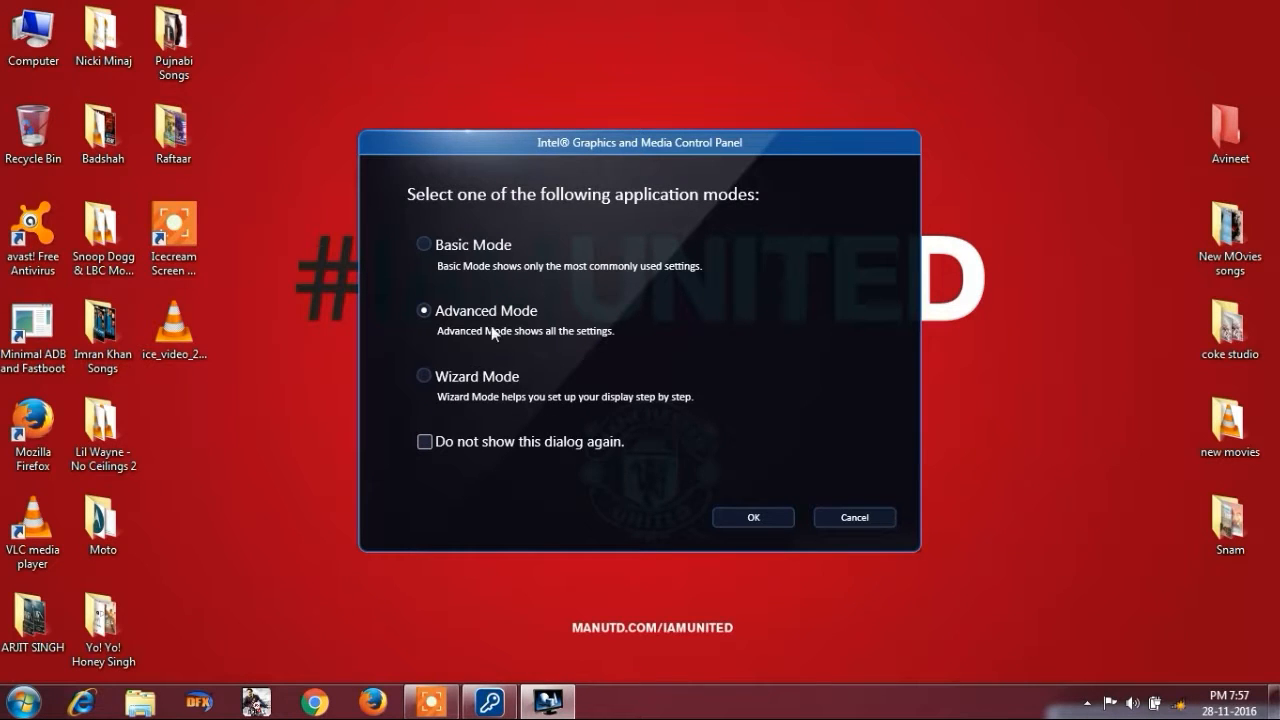
{"action": "mouse_move", "coordinate": [752, 516]}
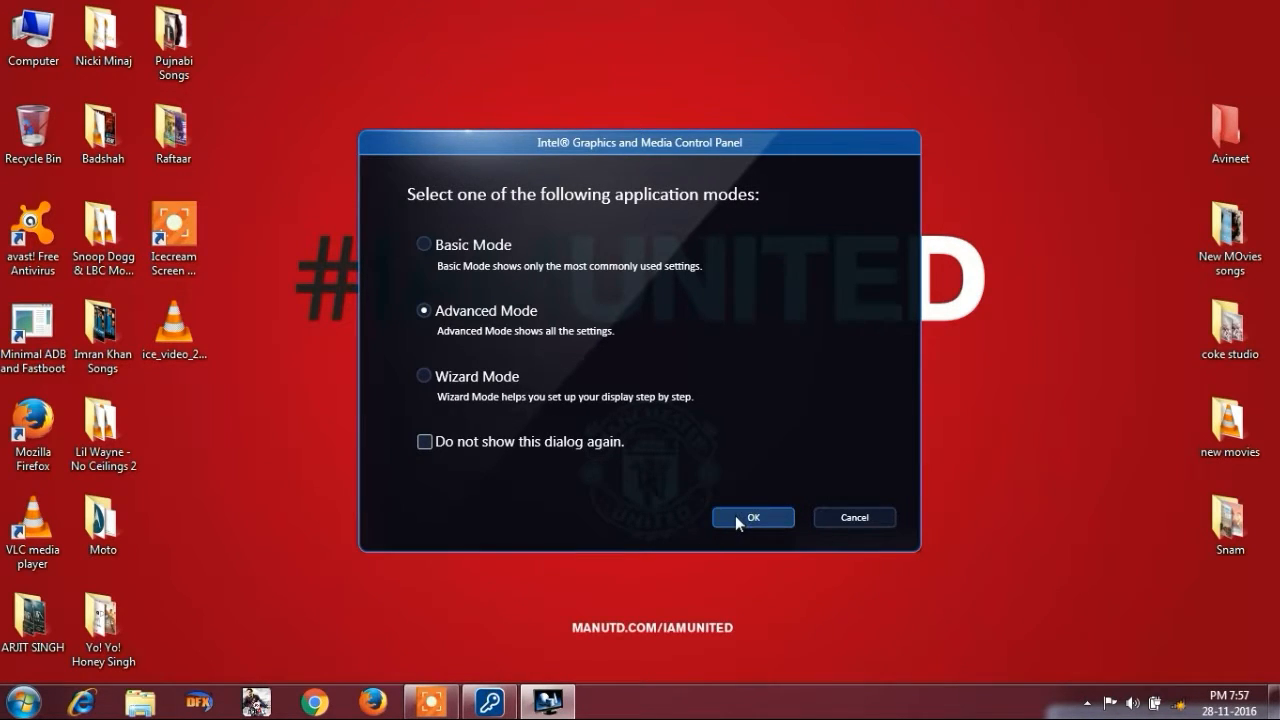
{"action": "left_click", "coordinate": [752, 516]}
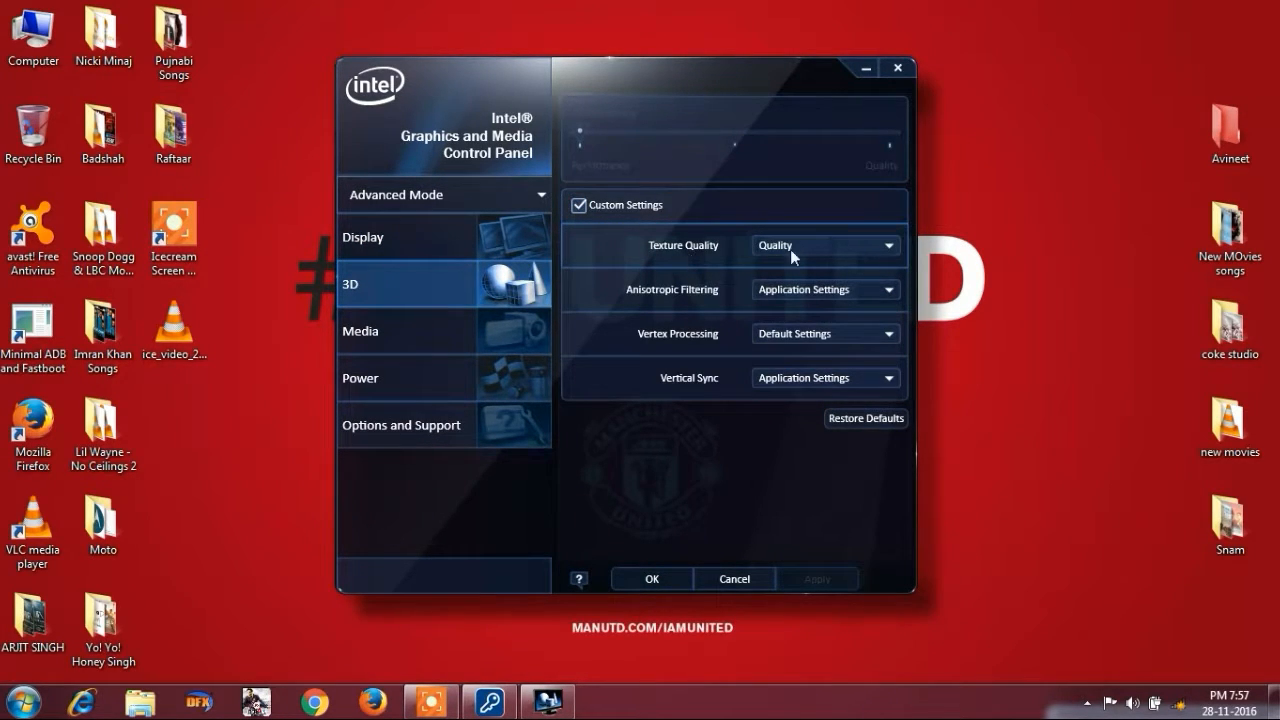
{"action": "mouse_move", "coordinate": [788, 320]}
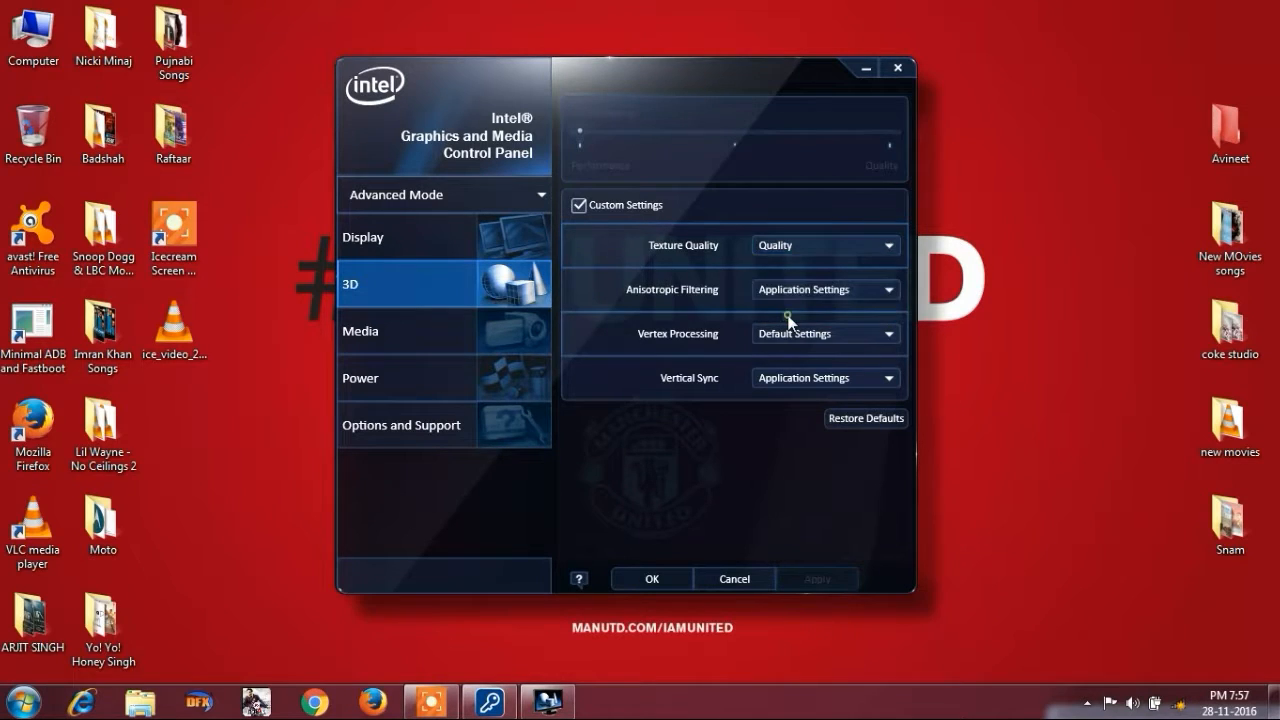
{"action": "mouse_move", "coordinate": [808, 540]}
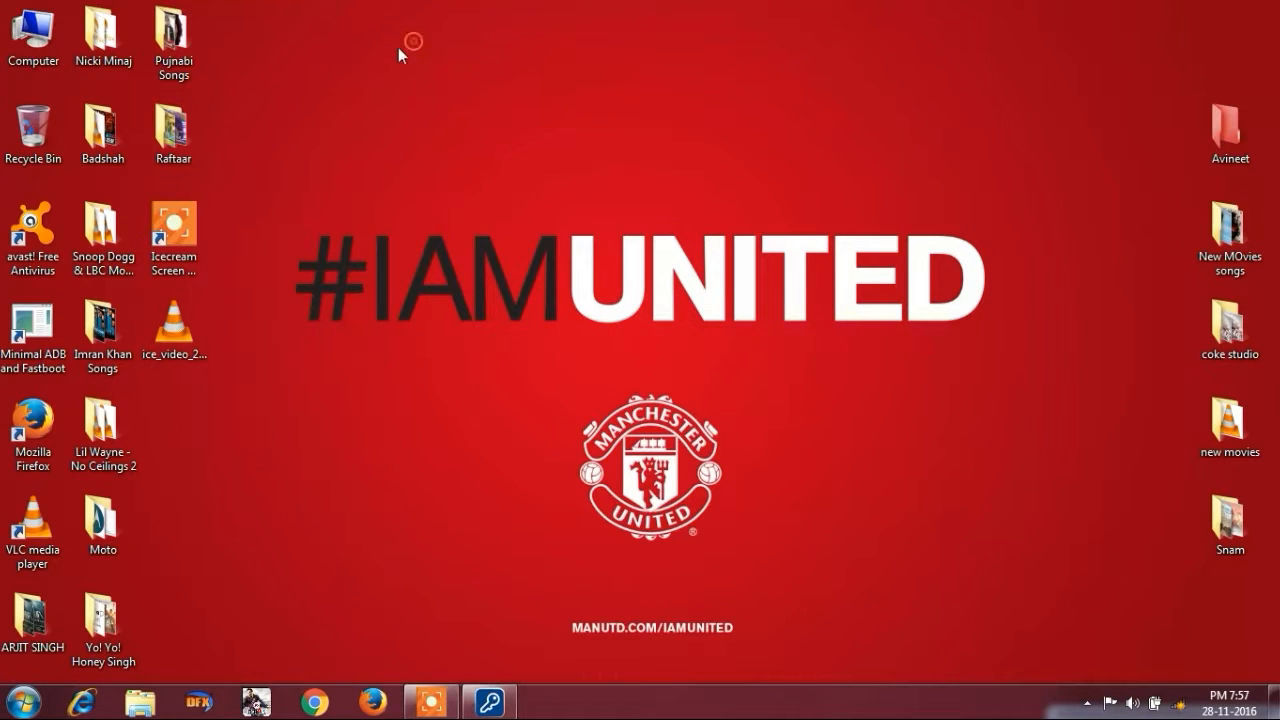
{"action": "mouse_move", "coordinate": [456, 108]}
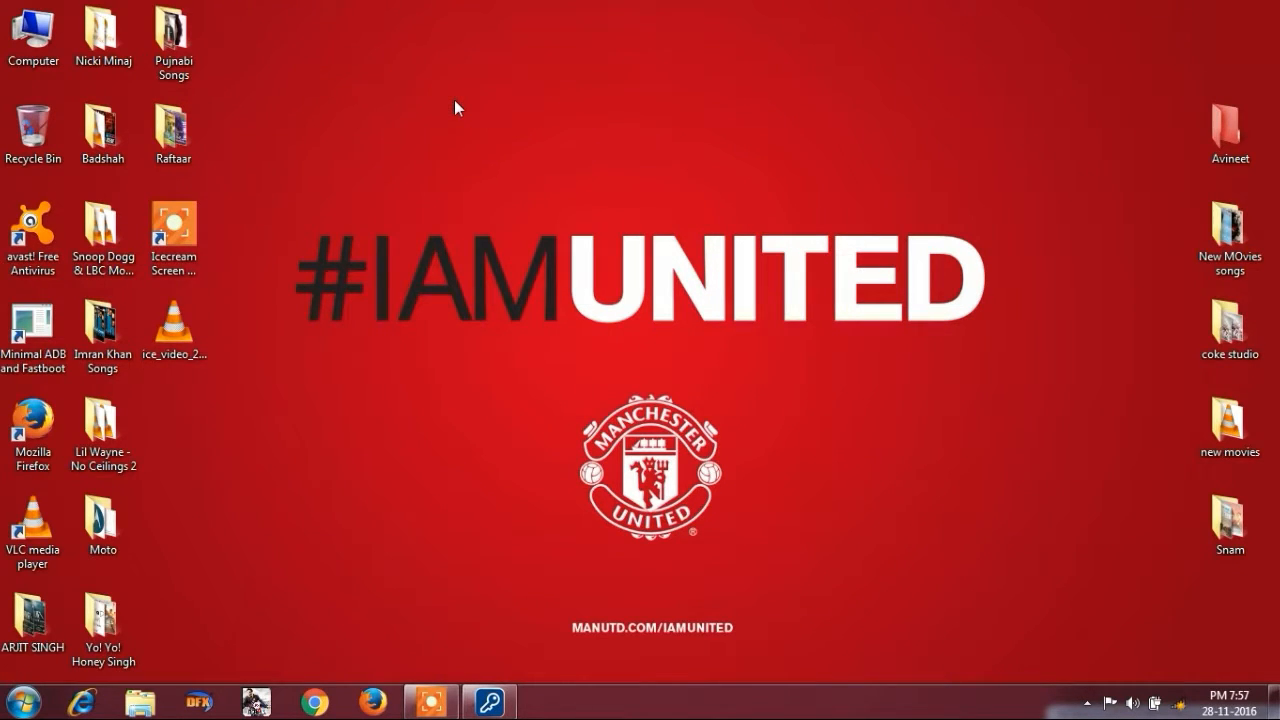
Launch Windows Task Manager via the Ctrl+Alt+Delete security screen
{"action": "left_click", "coordinate": [12, 700]}
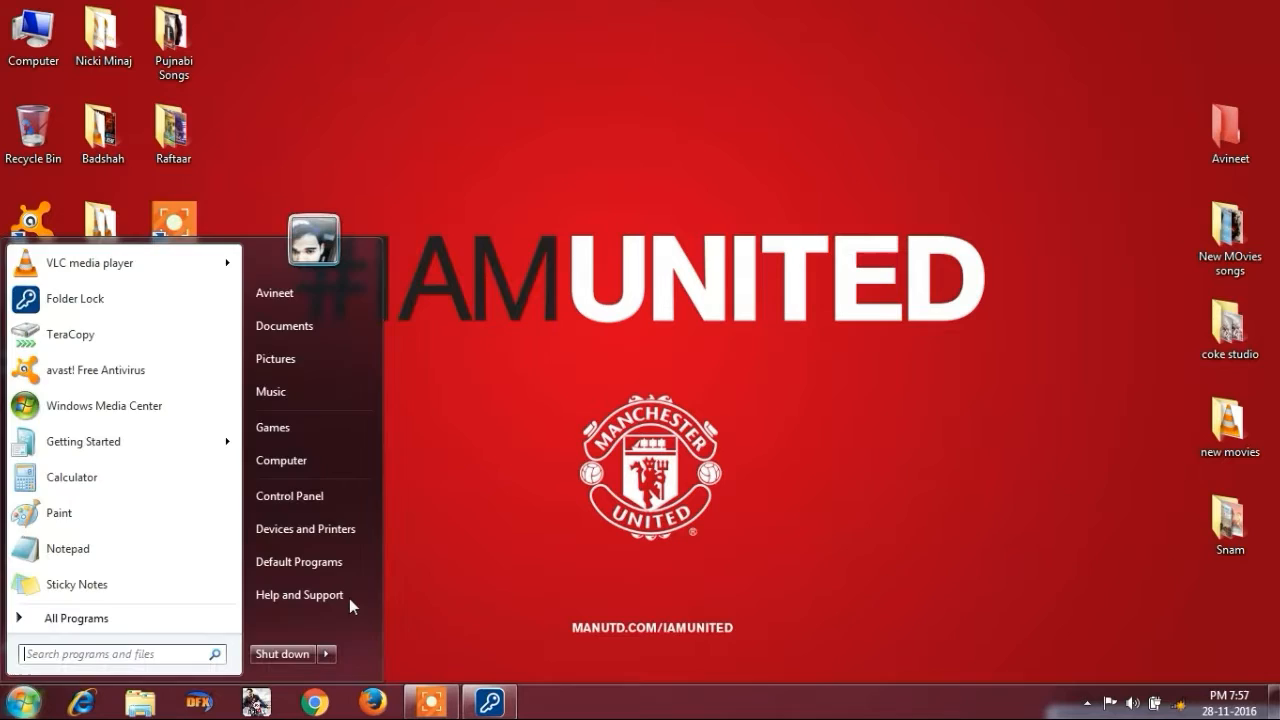
{"action": "left_click", "coordinate": [420, 94]}
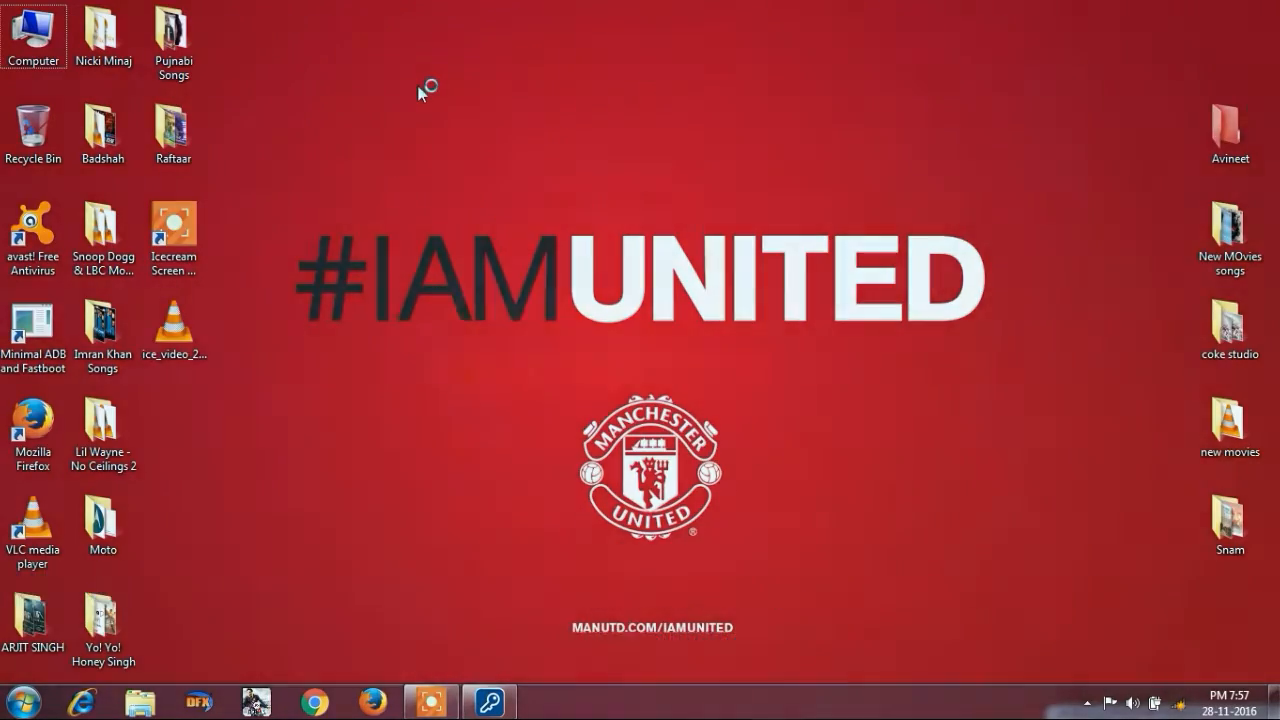
{"action": "key", "text": "Ctrl+Alt+Delete"}
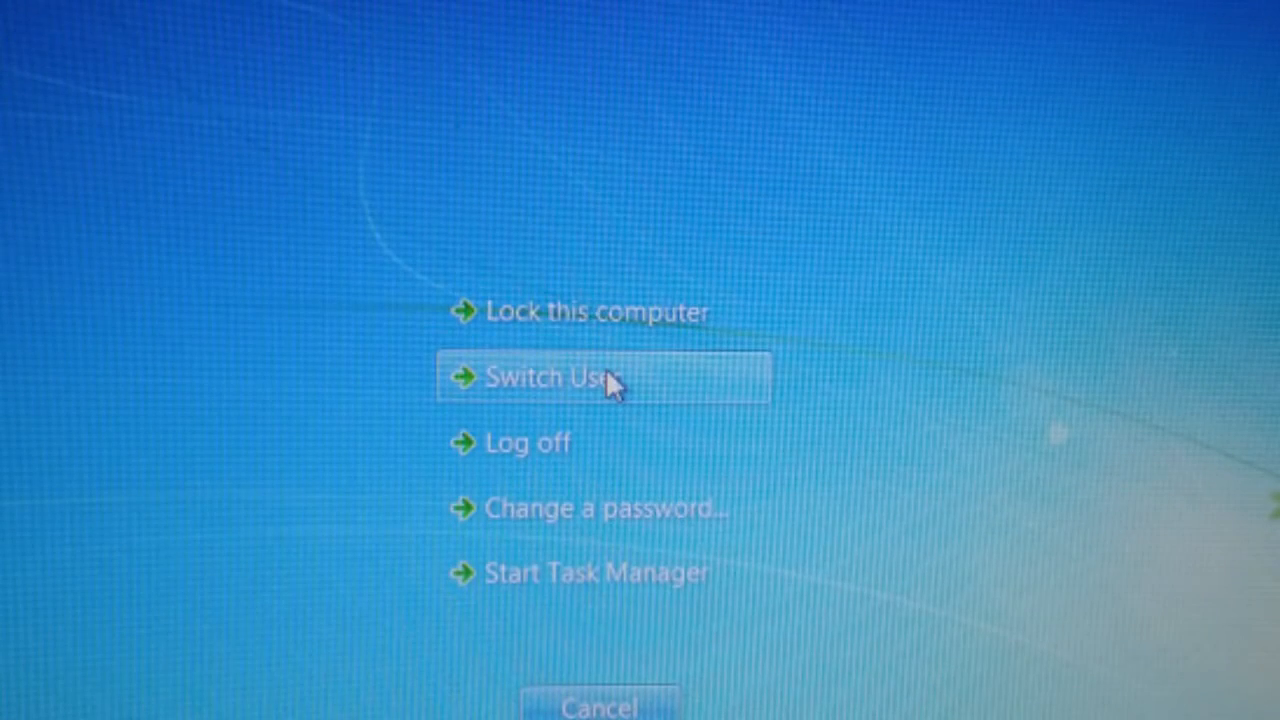
{"action": "left_click", "coordinate": [596, 572]}
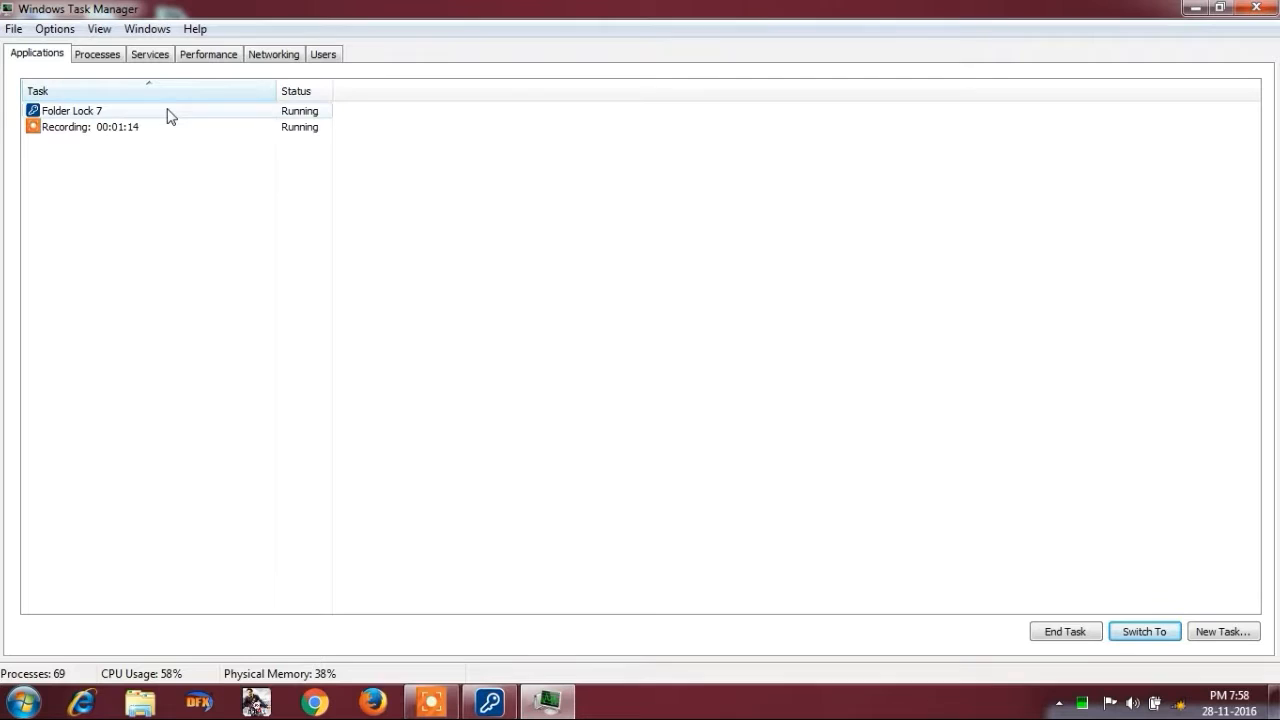
End the Folder Lock 7 task, then view the Performance CPU and memory graphs
{"action": "left_click", "coordinate": [72, 110]}
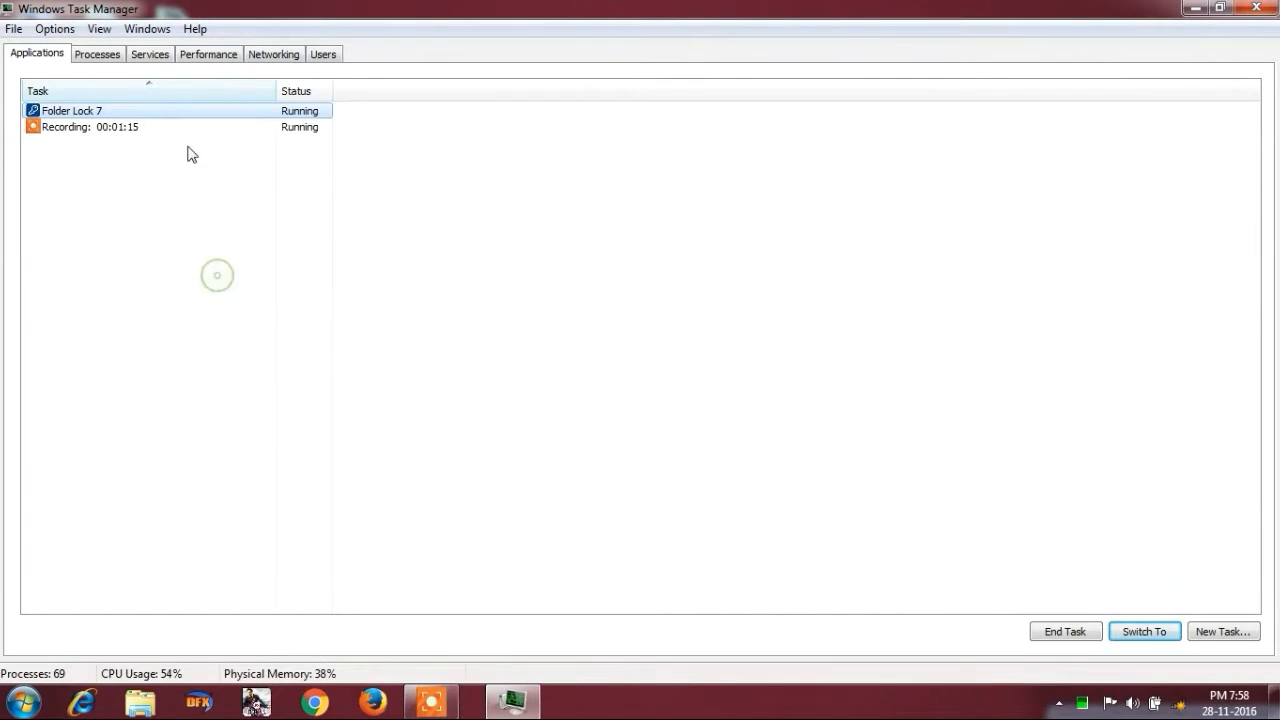
{"action": "left_click", "coordinate": [1064, 632]}
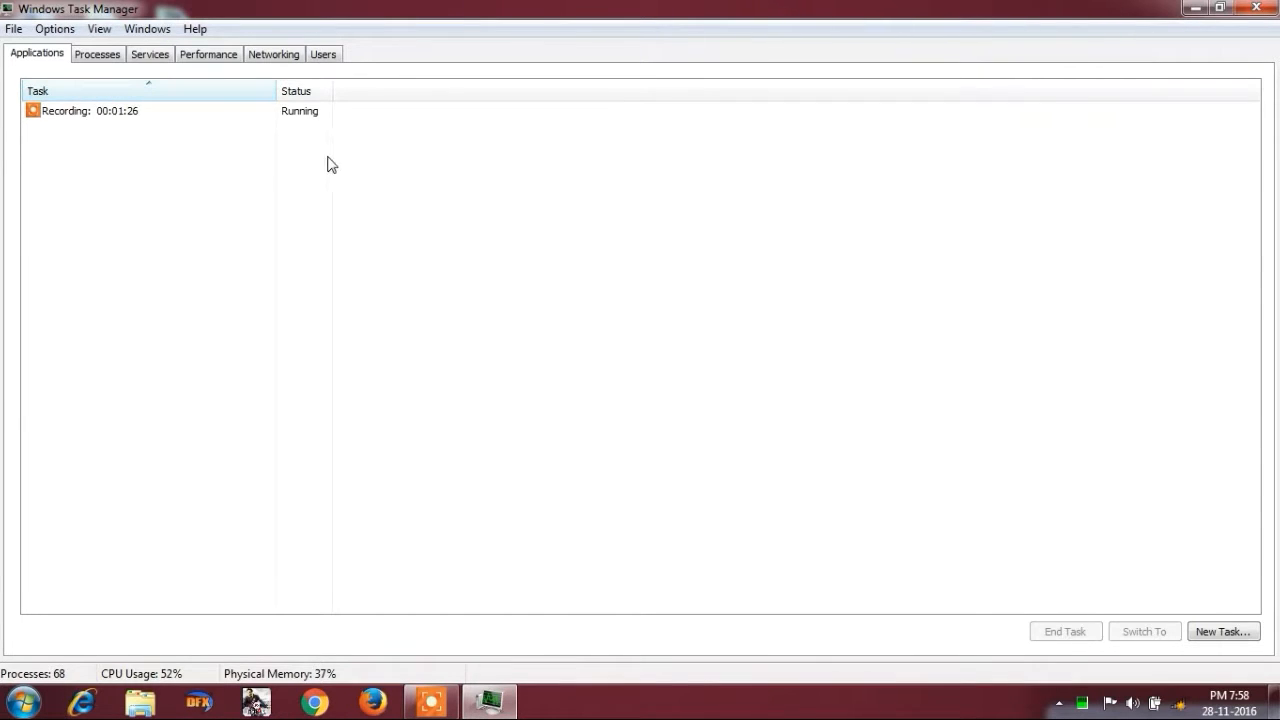
{"action": "left_click", "coordinate": [96, 54]}
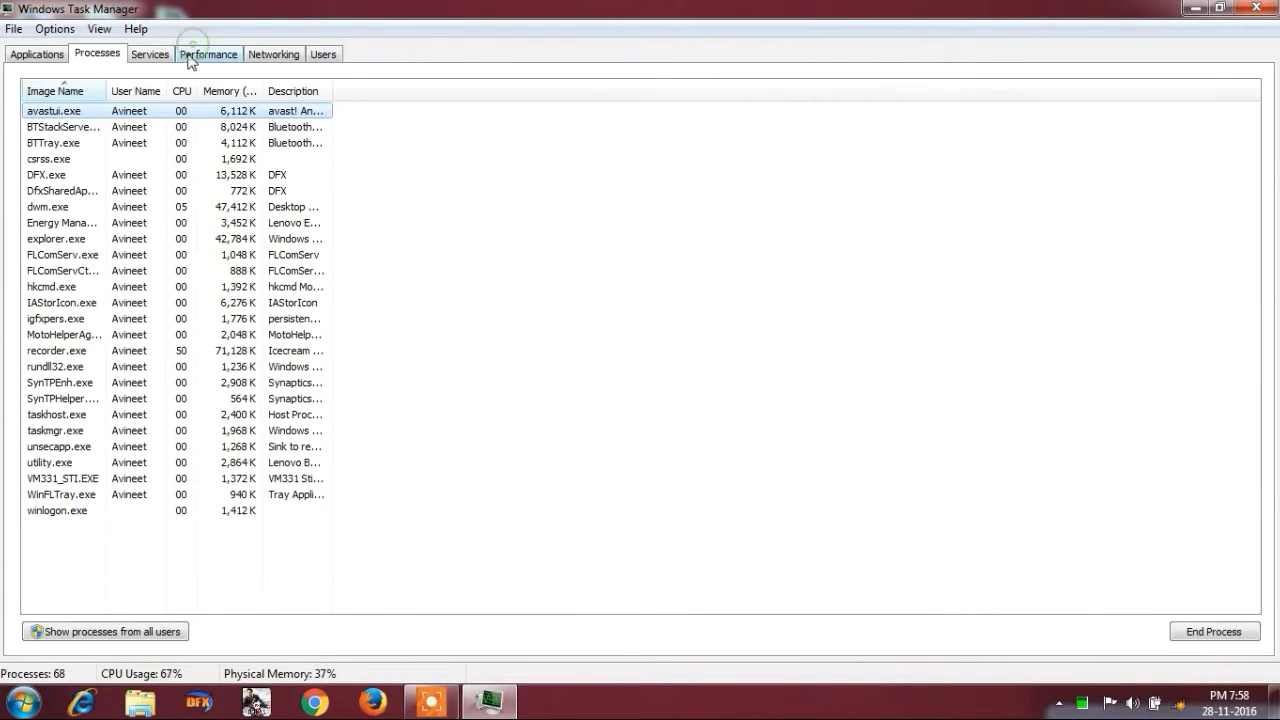
{"action": "left_click", "coordinate": [208, 54]}
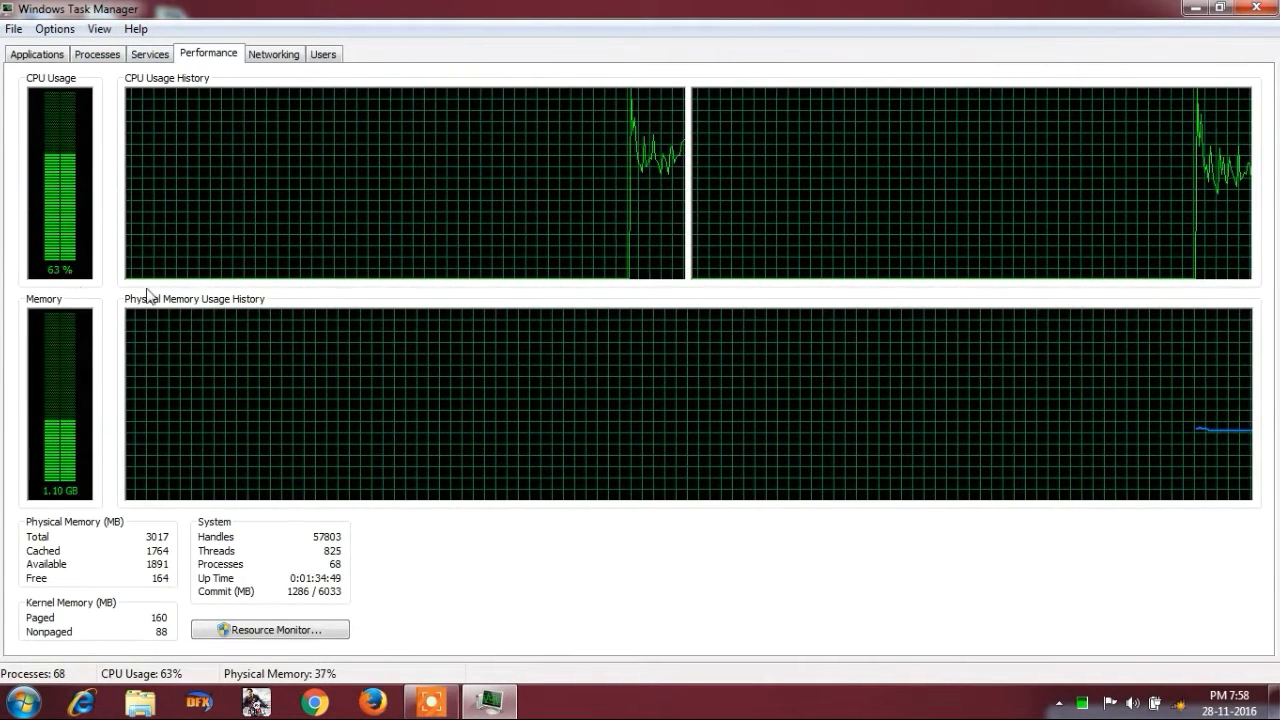
{"action": "mouse_move", "coordinate": [368, 400]}
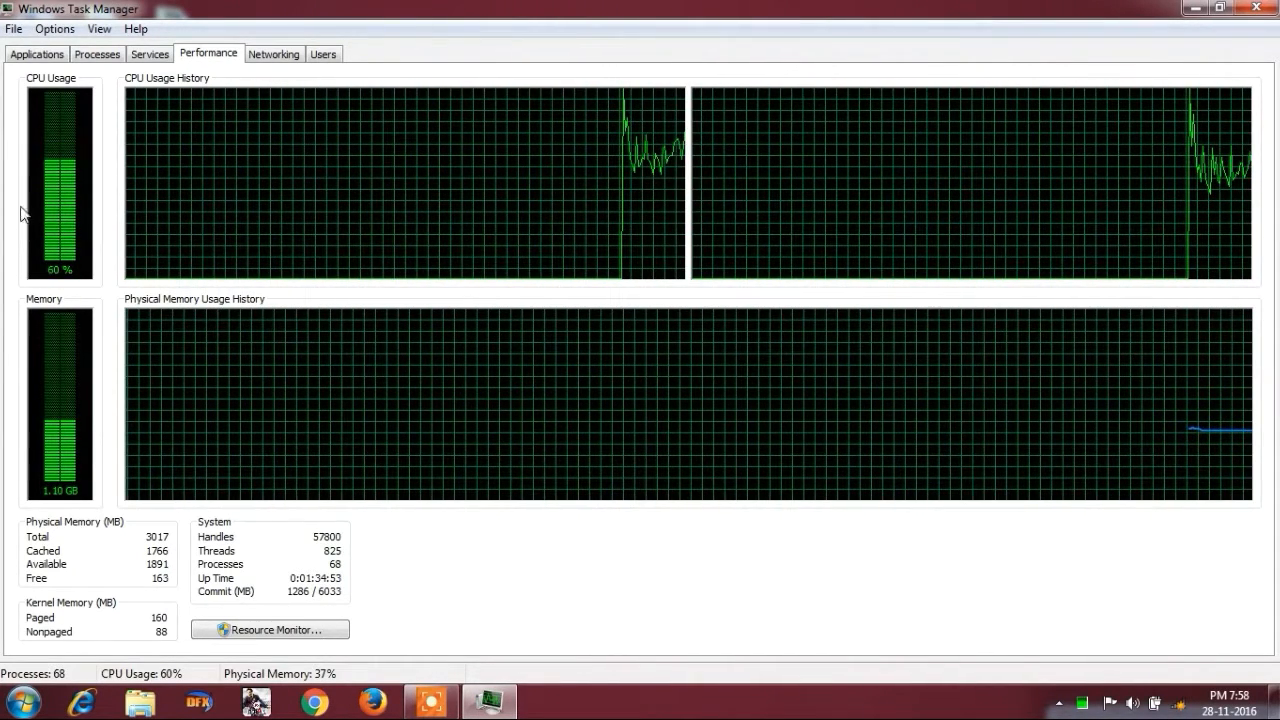
{"action": "mouse_move", "coordinate": [436, 164]}
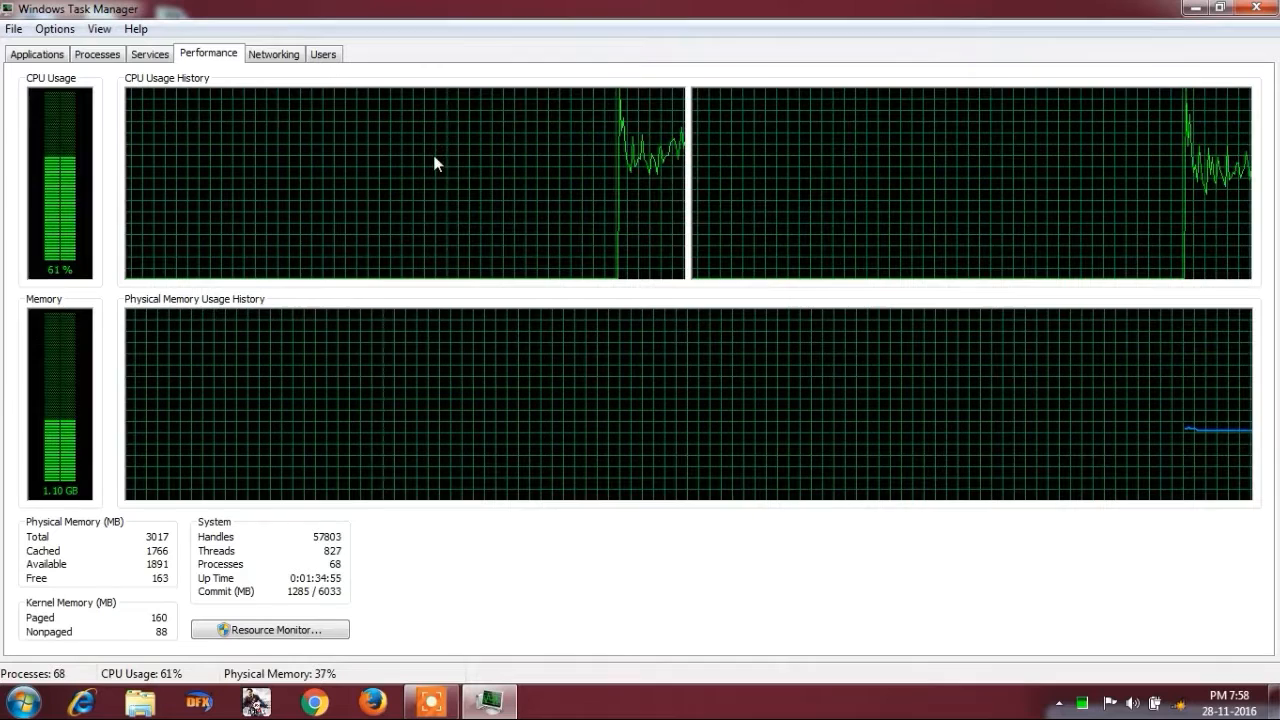
{"action": "mouse_move", "coordinate": [224, 470]}
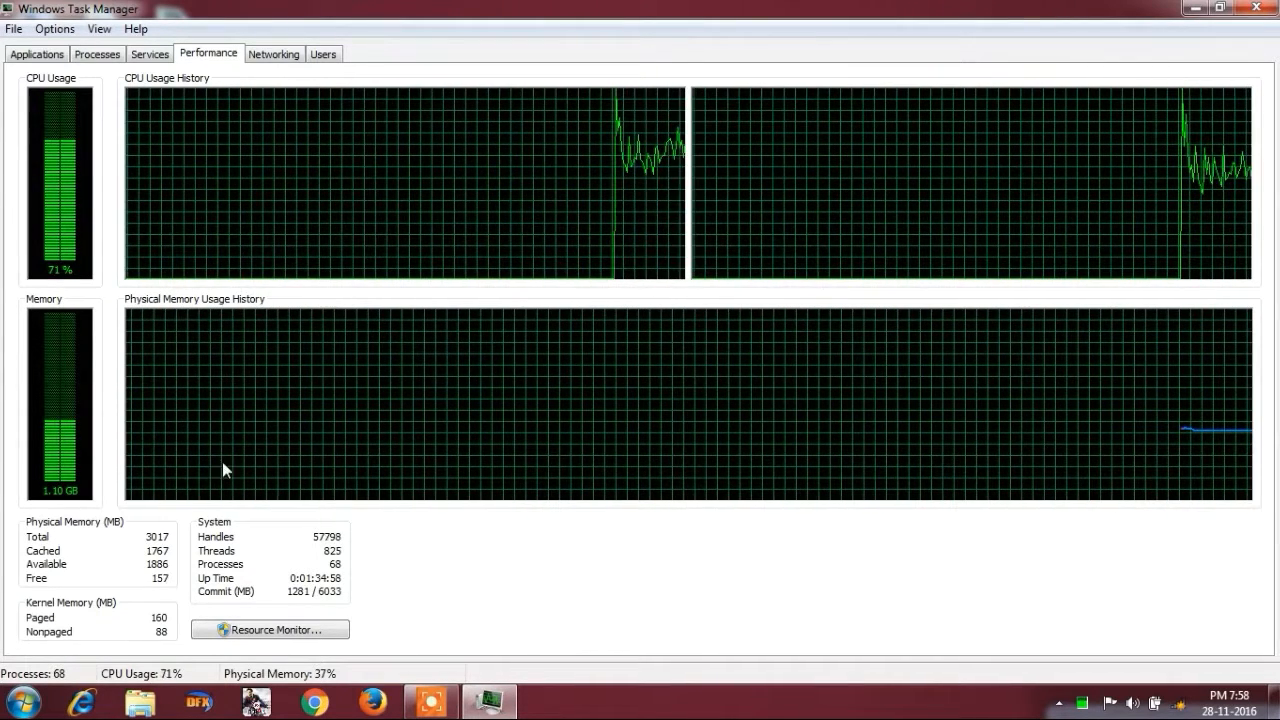
{"action": "mouse_move", "coordinate": [220, 428]}
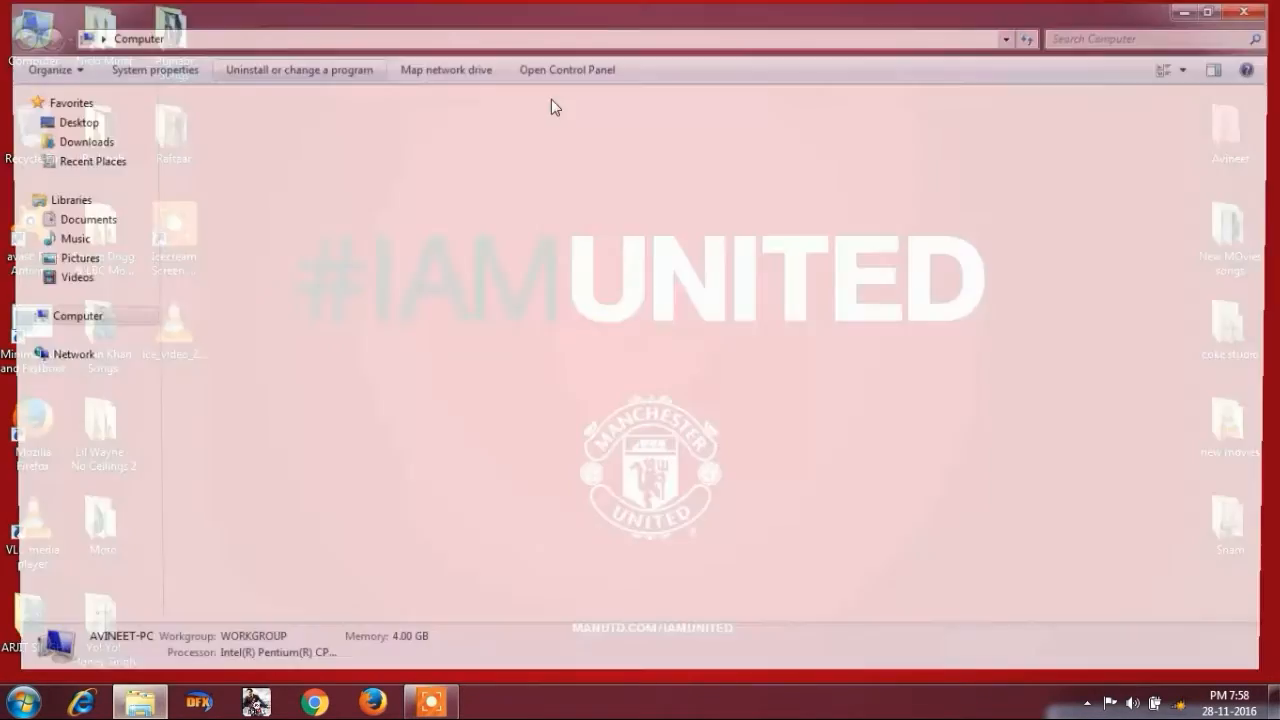
Navigate G:\FIFA 14\installation\FIFA 14\Game\fifasetup and launch fifaconfig
{"action": "double_click", "coordinate": [88, 416]}
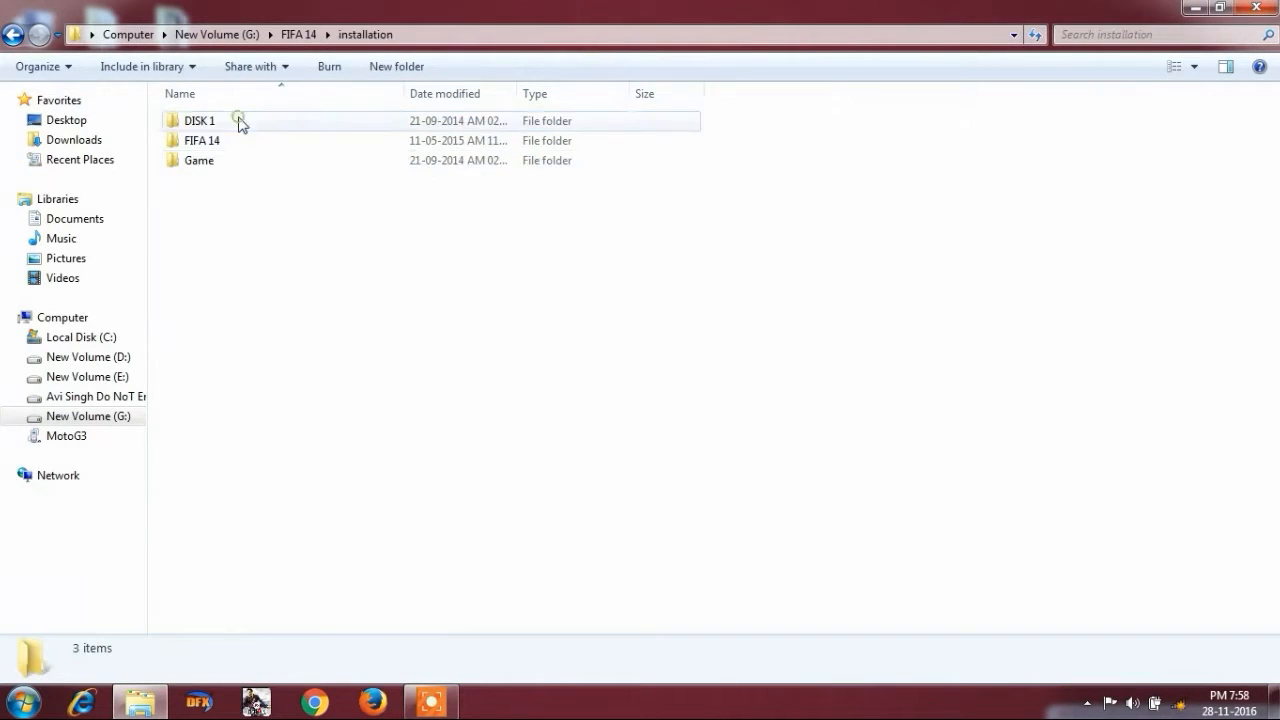
{"action": "double_click", "coordinate": [202, 140]}
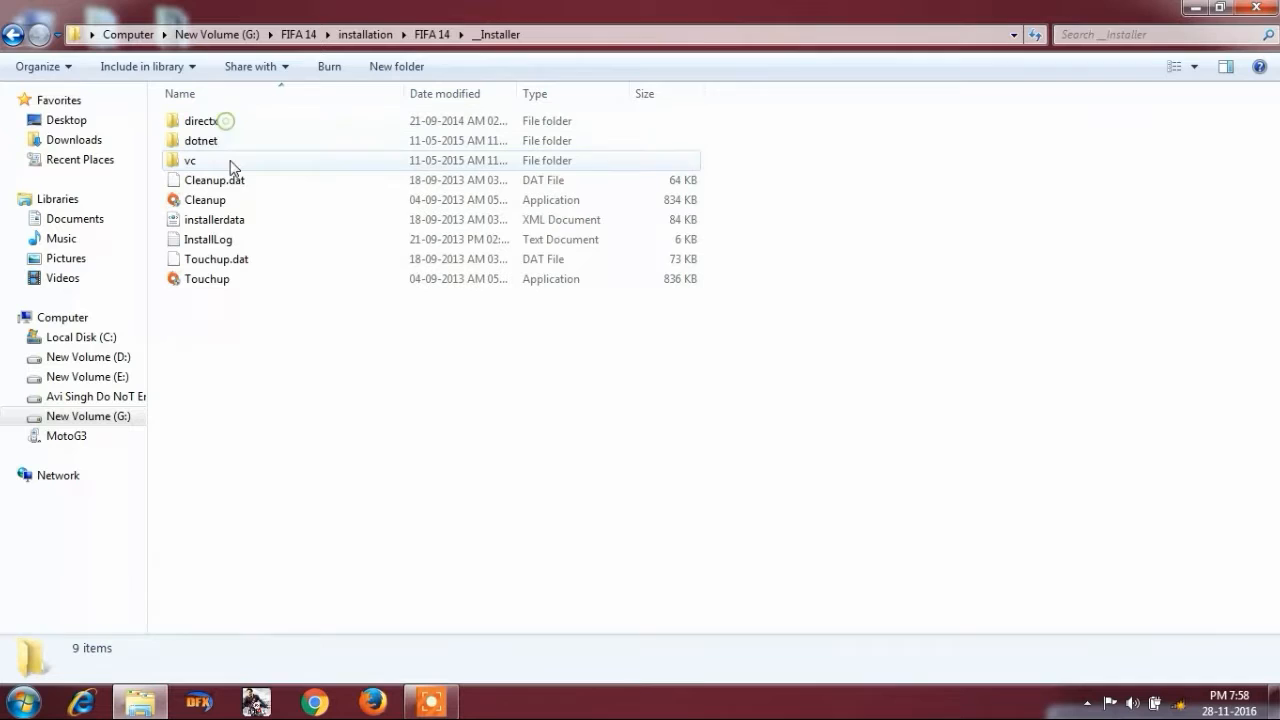
{"action": "left_click", "coordinate": [432, 34]}
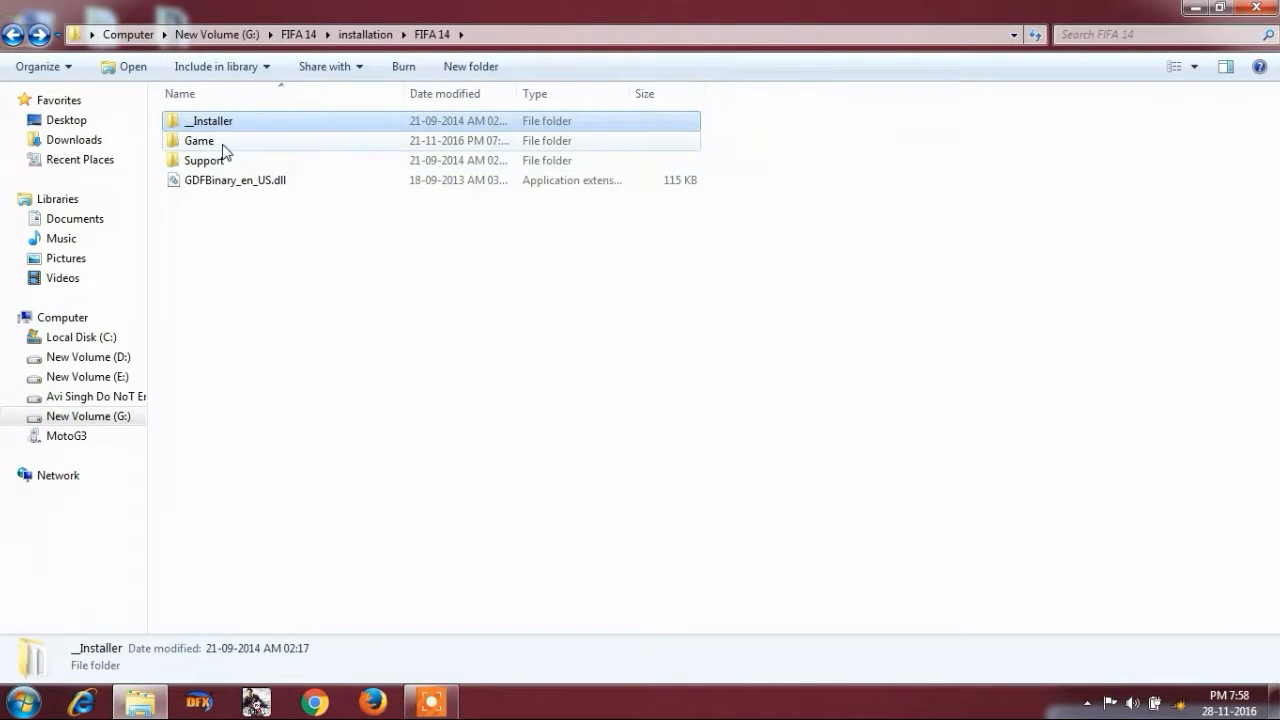
{"action": "double_click", "coordinate": [198, 140]}
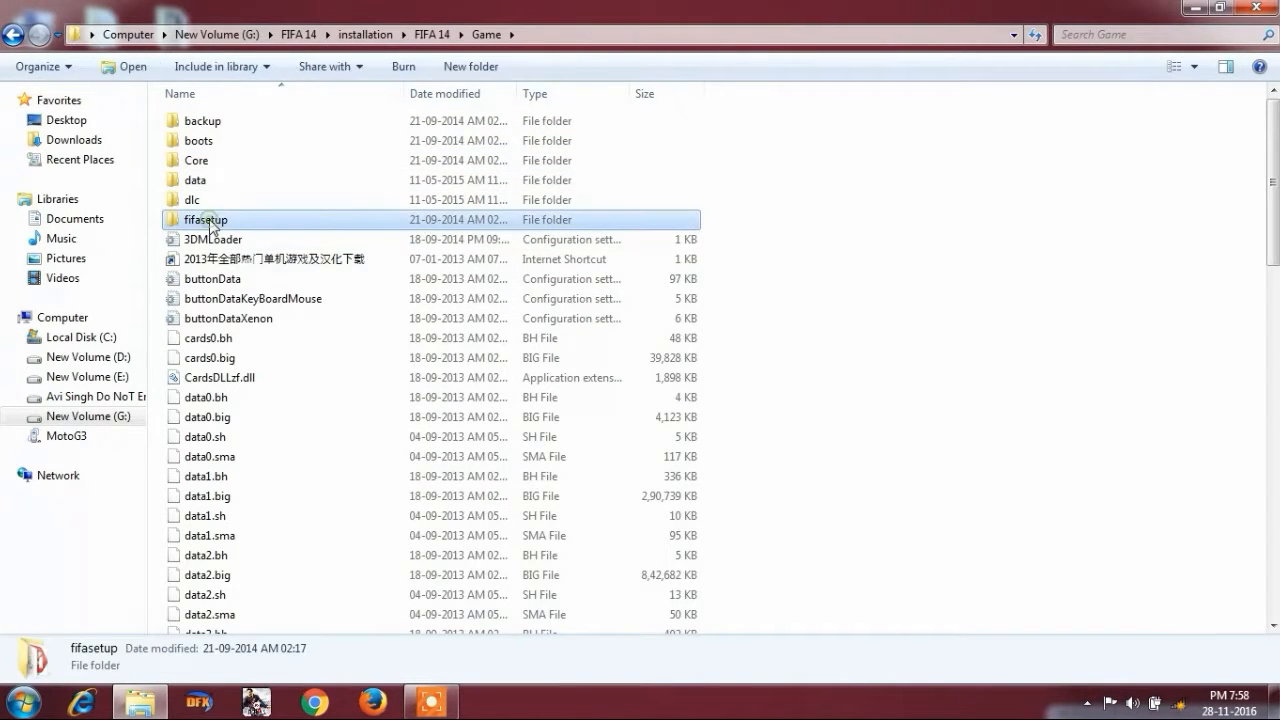
{"action": "double_click", "coordinate": [204, 218]}
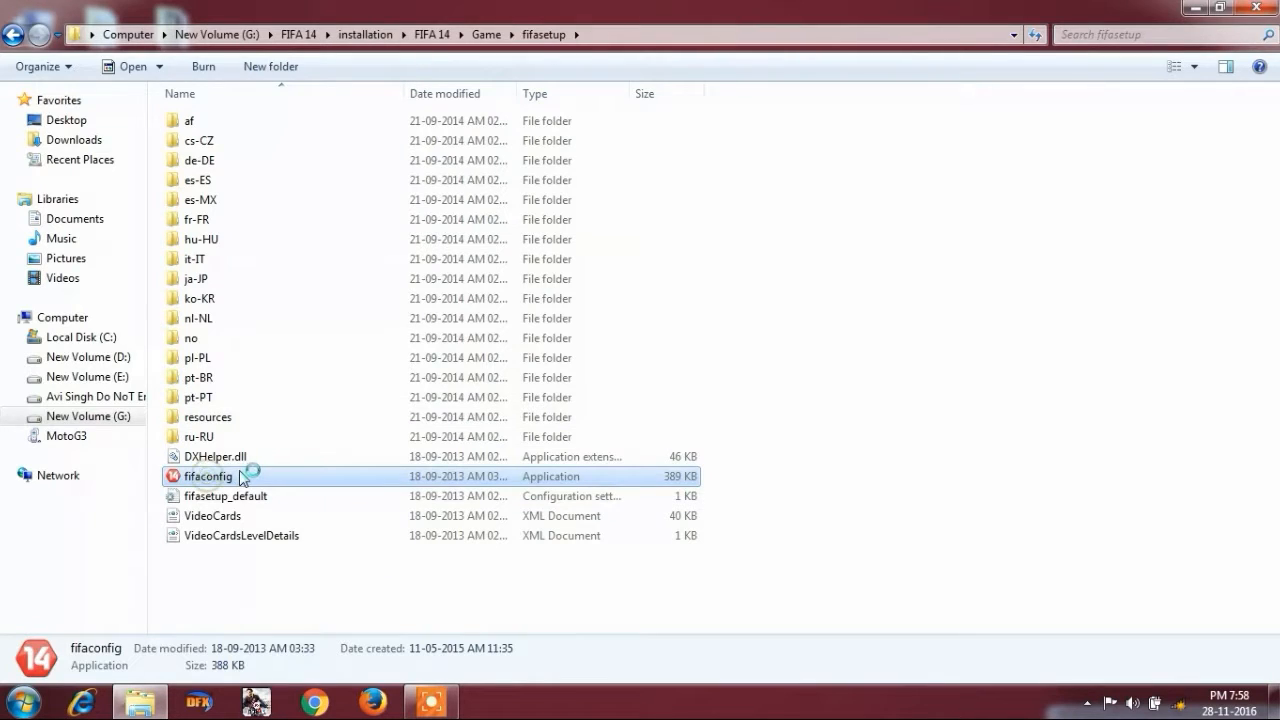
{"action": "double_click", "coordinate": [208, 476]}
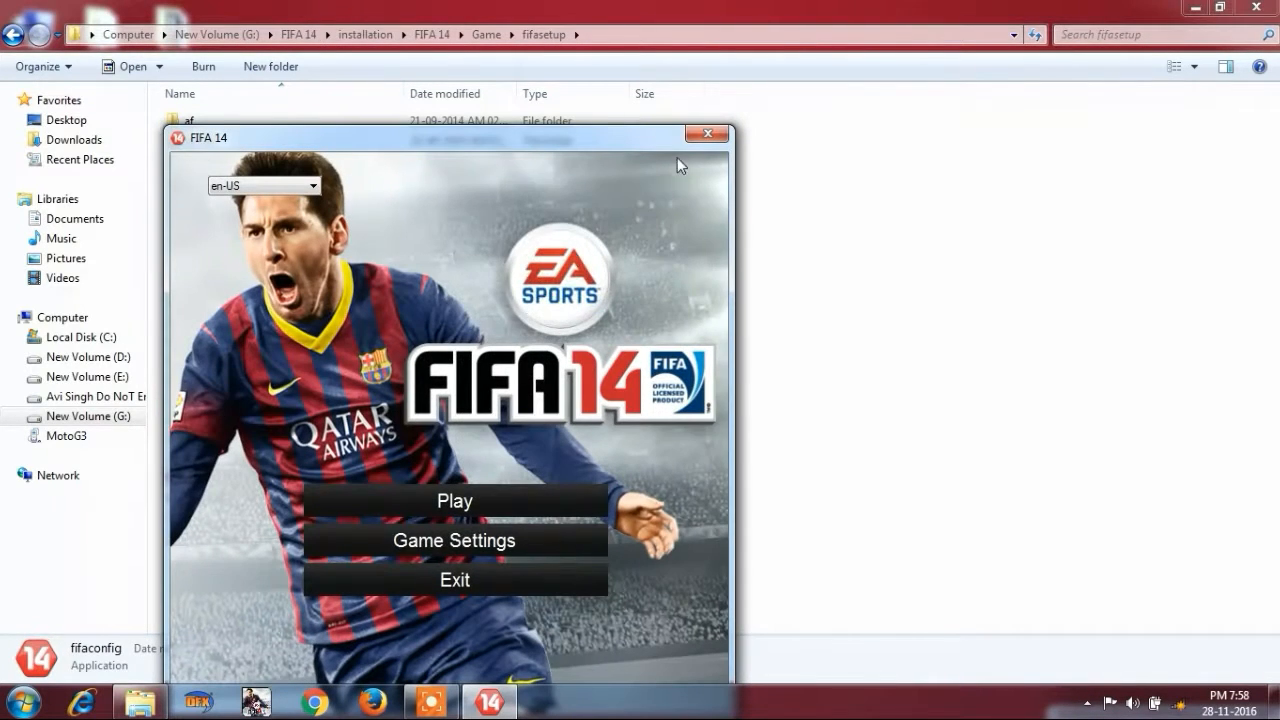
Apply 1366x768 full screen, Very Low quality, MSAA off, 30fps lock in Game Settings
{"action": "left_click", "coordinate": [454, 540]}
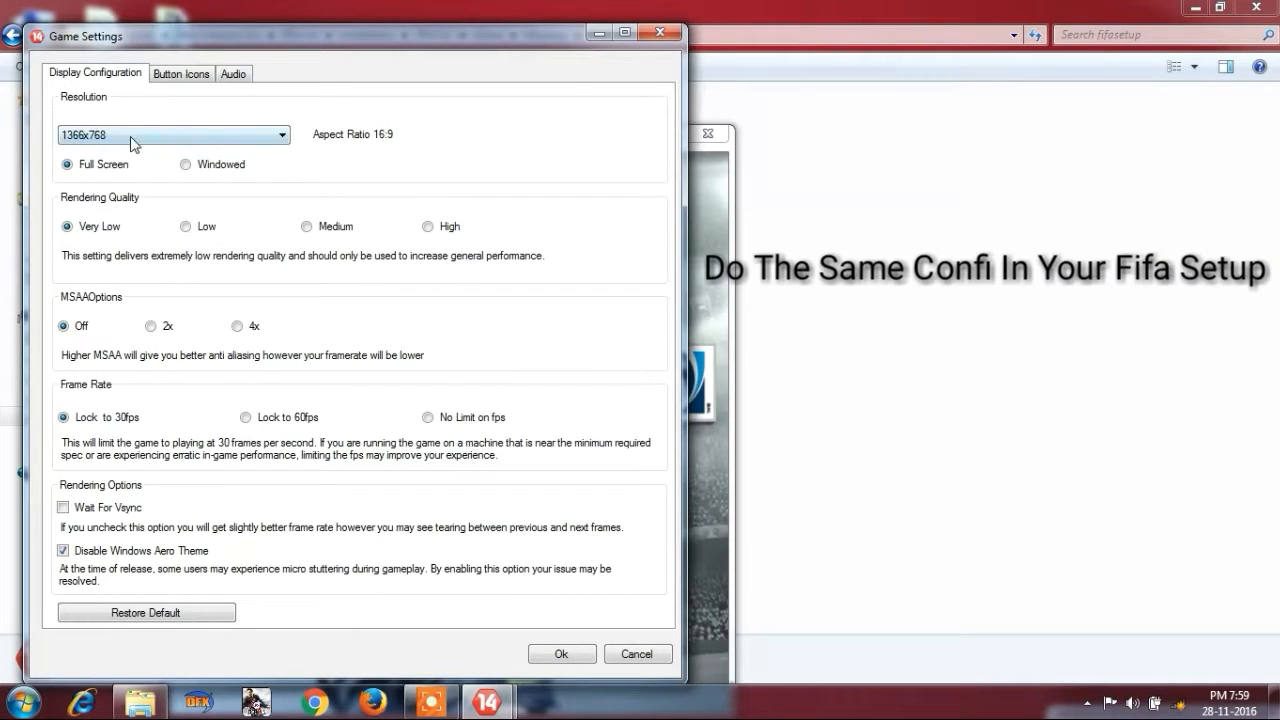
{"action": "mouse_move", "coordinate": [136, 150]}
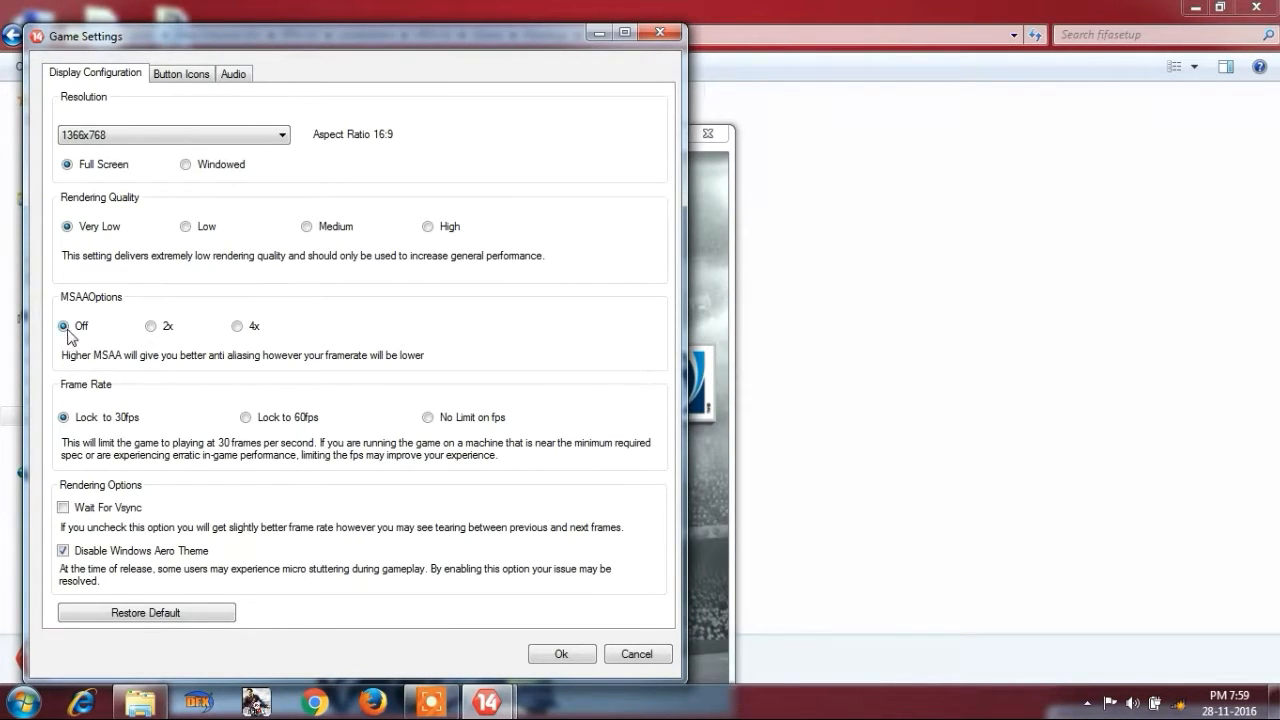
{"action": "mouse_move", "coordinate": [132, 444]}
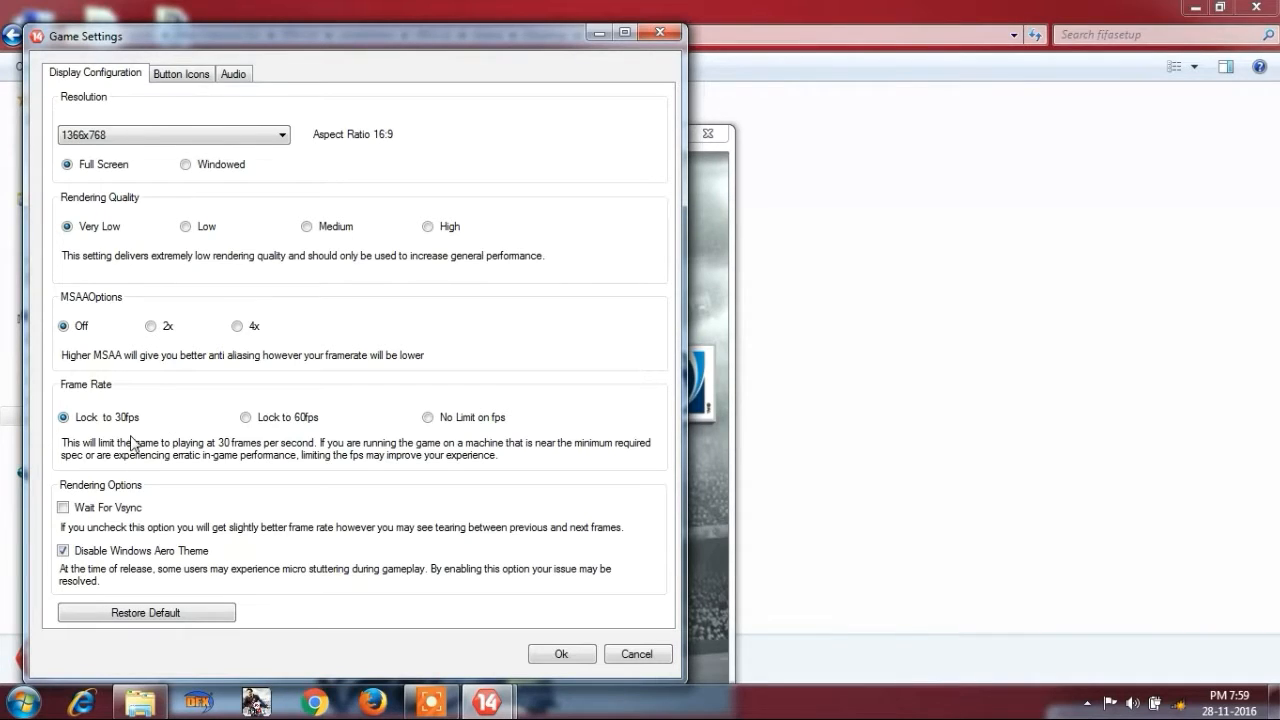
{"action": "mouse_move", "coordinate": [98, 500]}
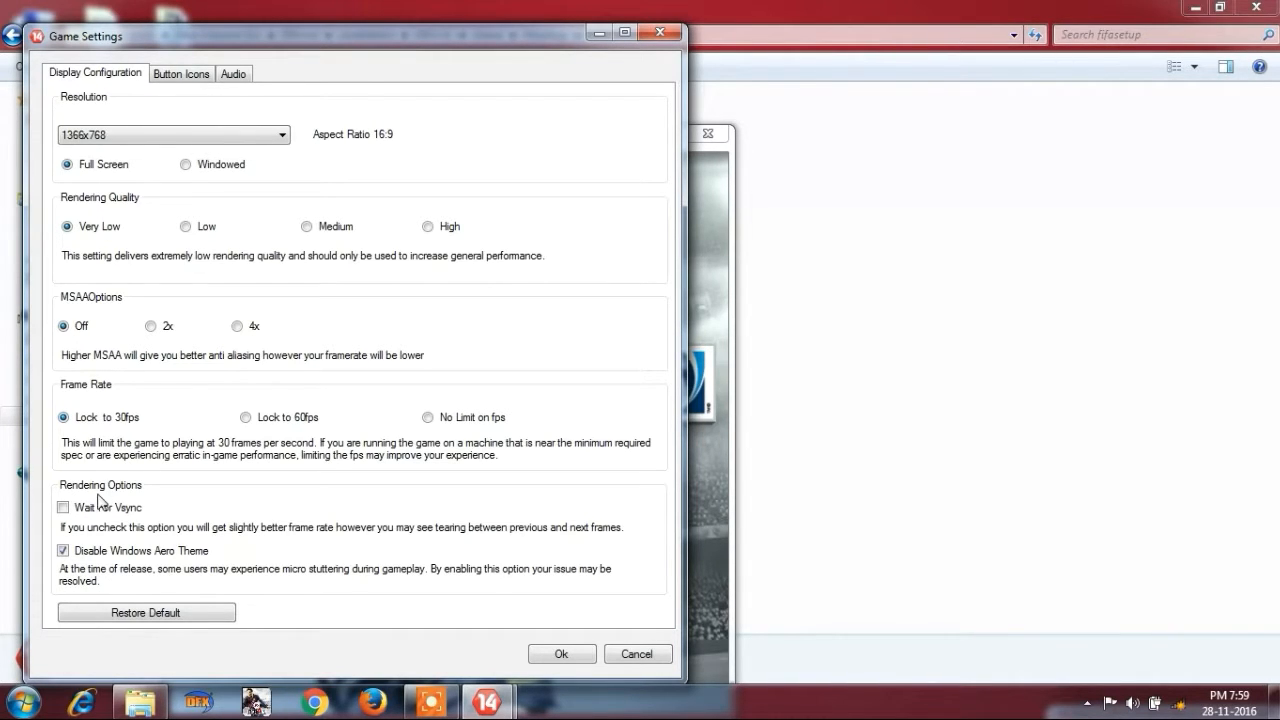
{"action": "mouse_move", "coordinate": [150, 570]}
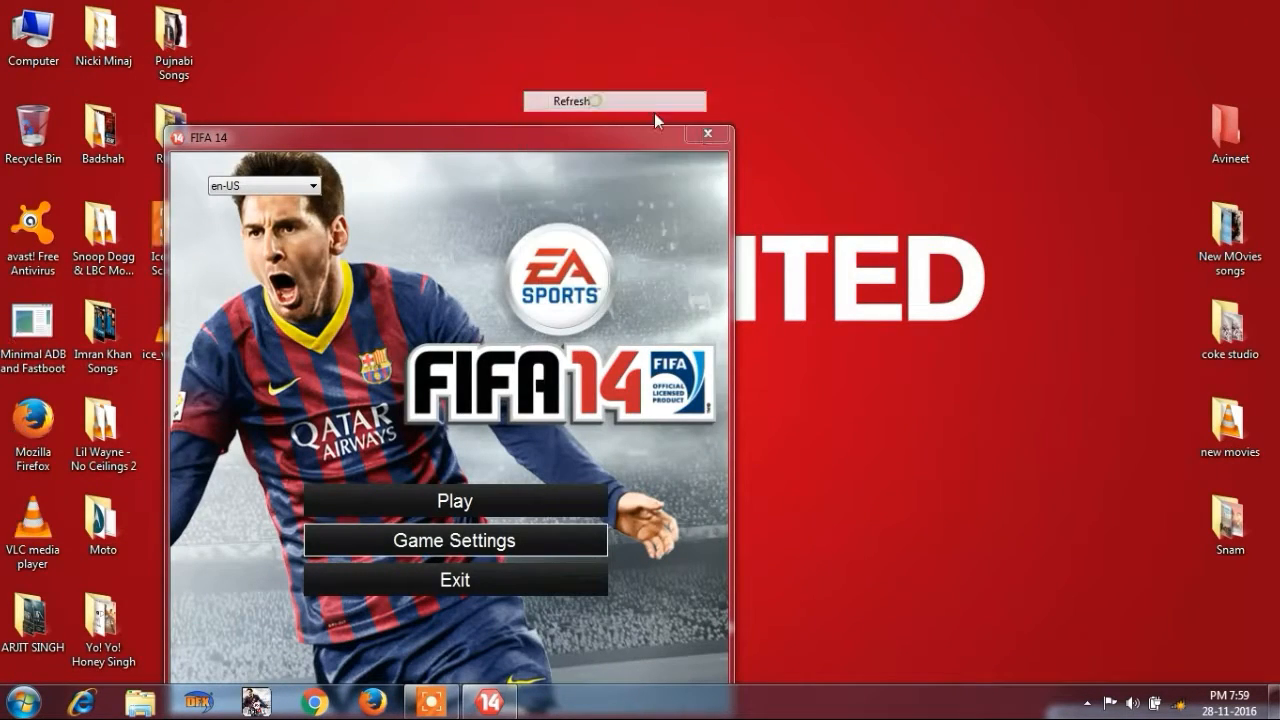
{"action": "left_click", "coordinate": [708, 132]}
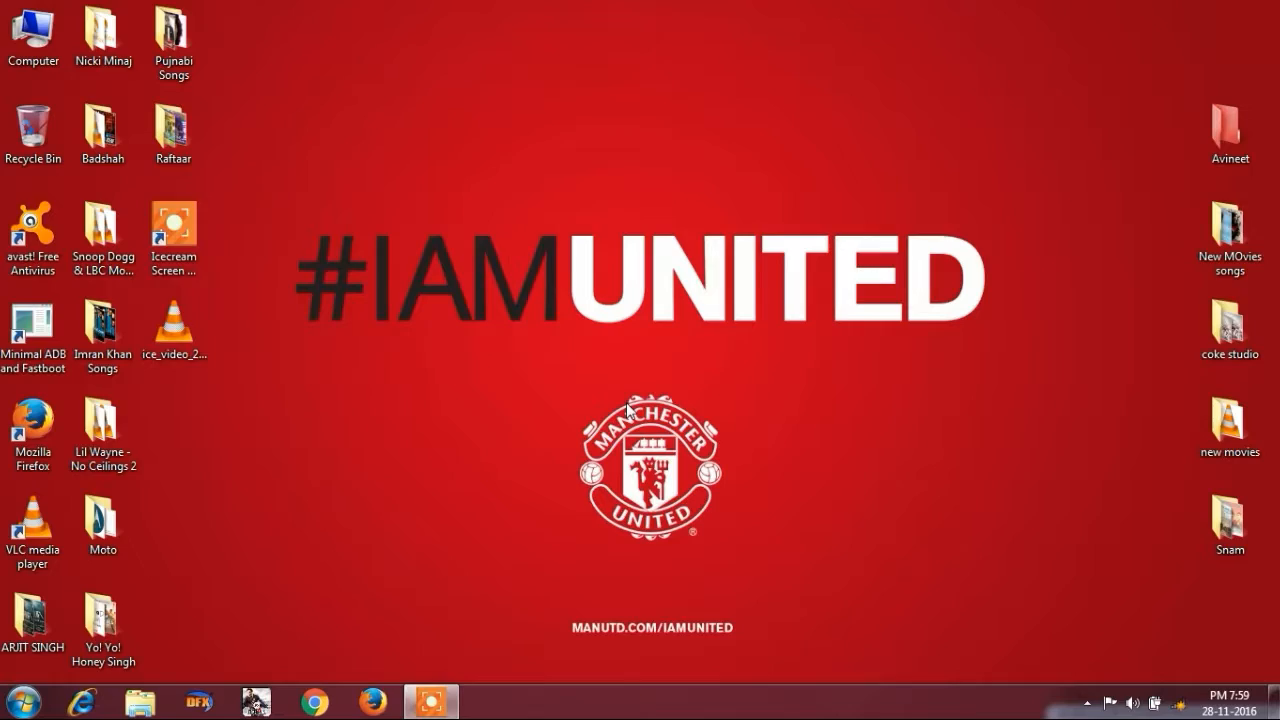
{"action": "mouse_move", "coordinate": [556, 40]}
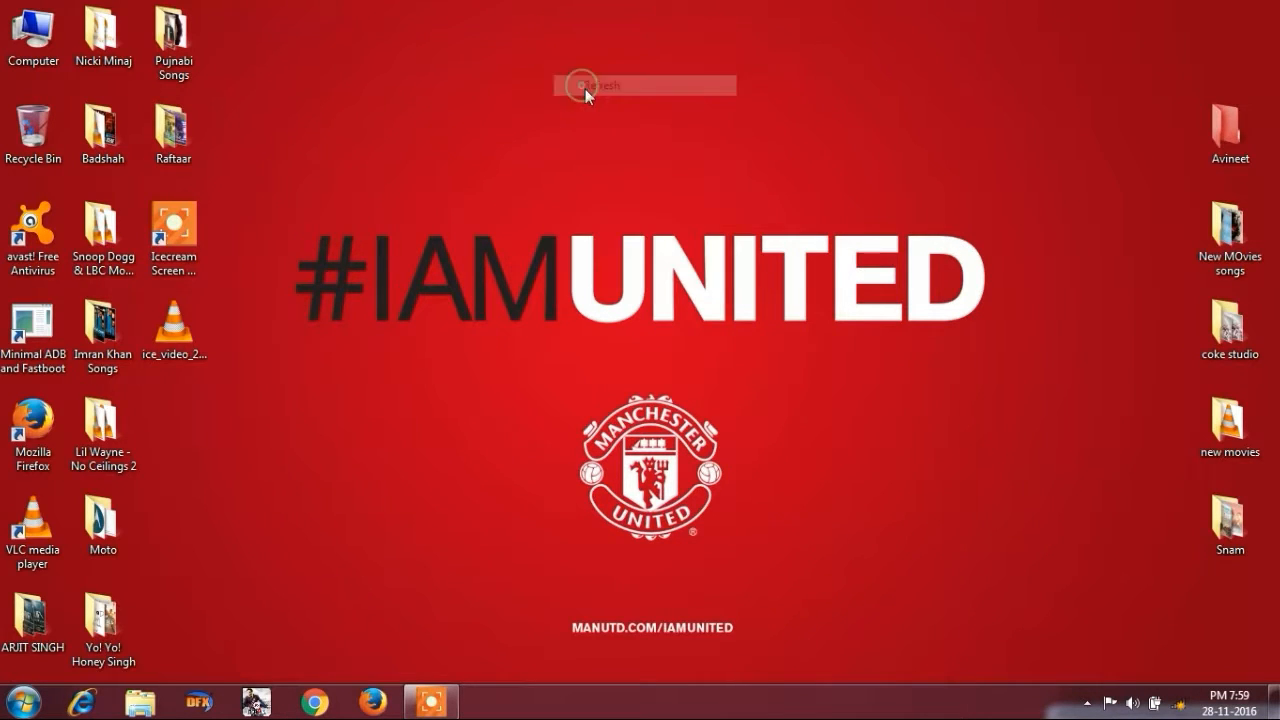
Refresh the desktop after exiting the FIFA 14 launcher, leaving it clear
{"action": "left_click", "coordinate": [600, 84]}
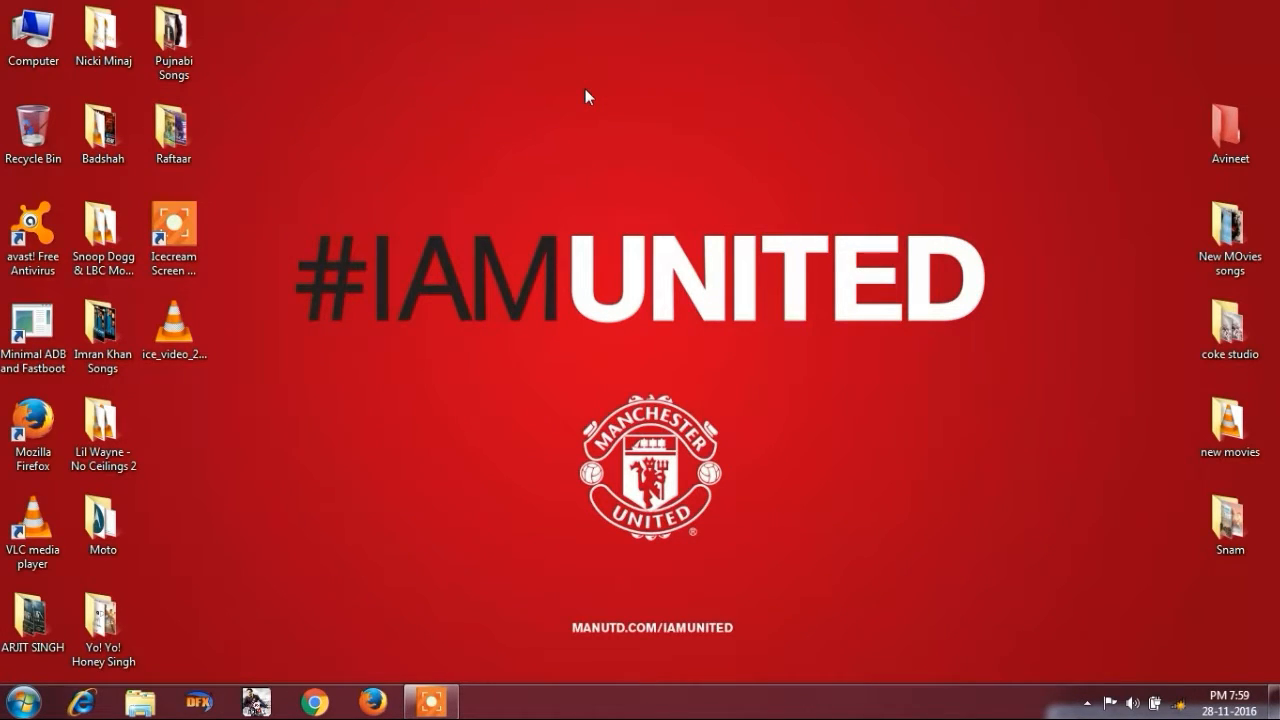